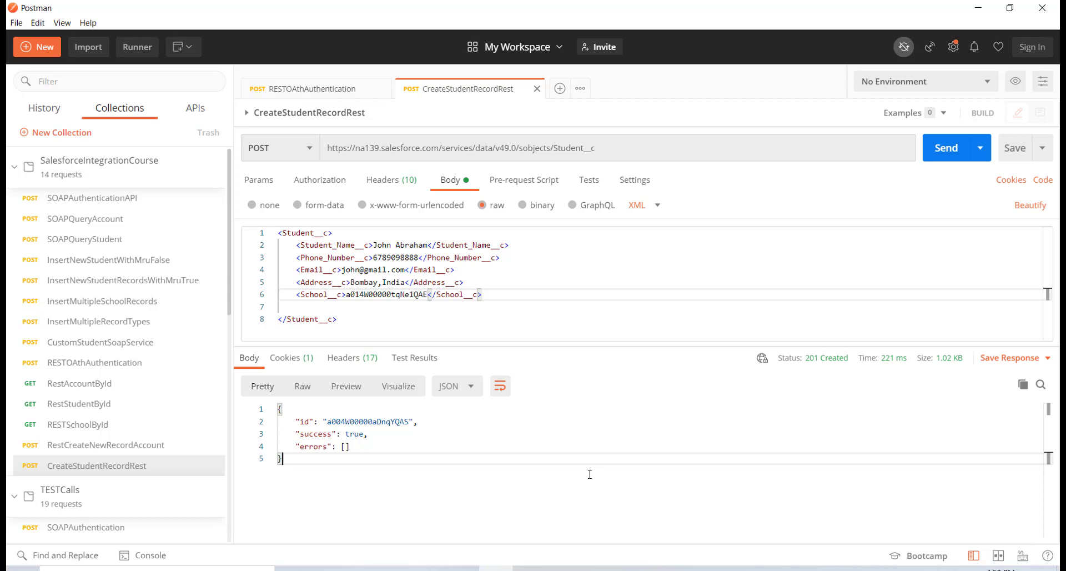
mouse_move(552, 130)
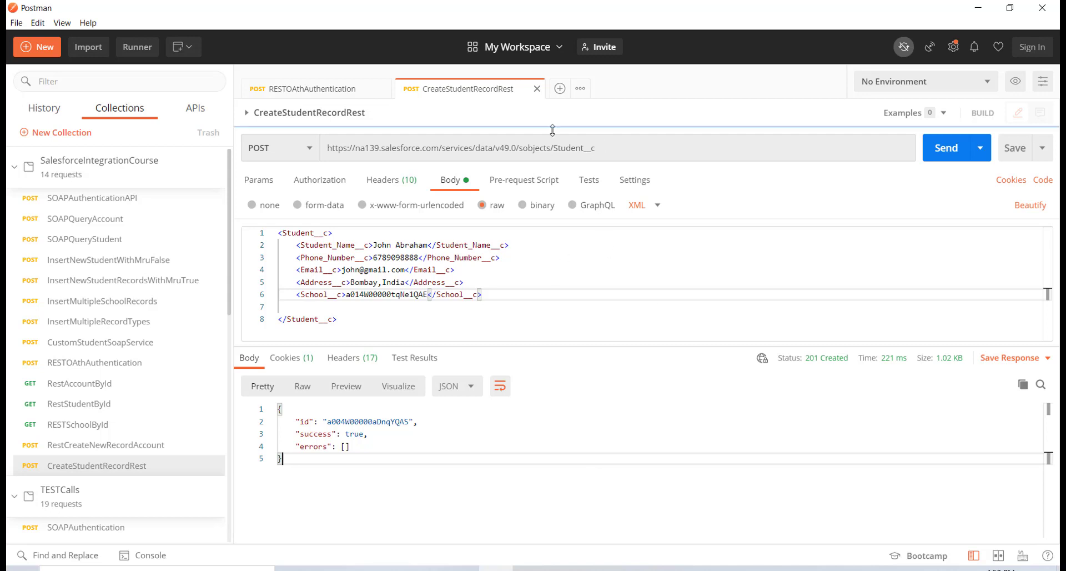
Open an Untitled Request tab beside the CreateStudentRecordRest request
left_click(560, 89)
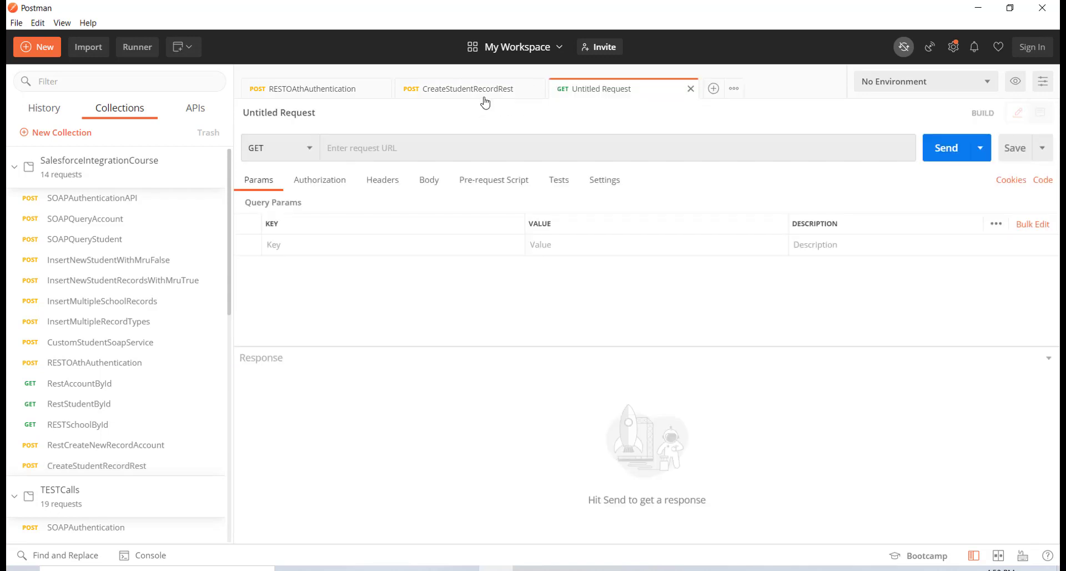
left_click(466, 89)
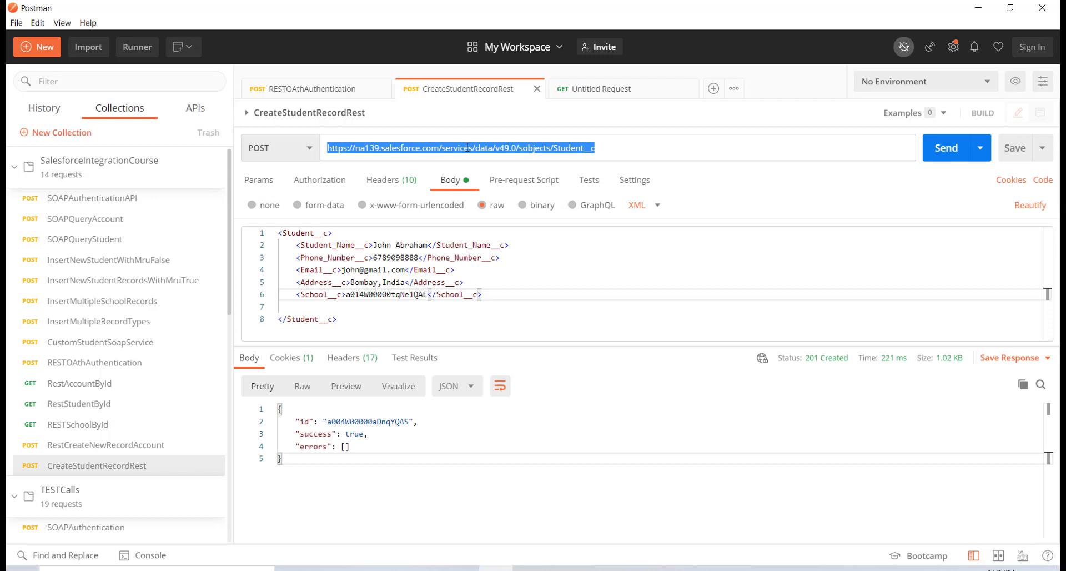
left_click(601, 88)
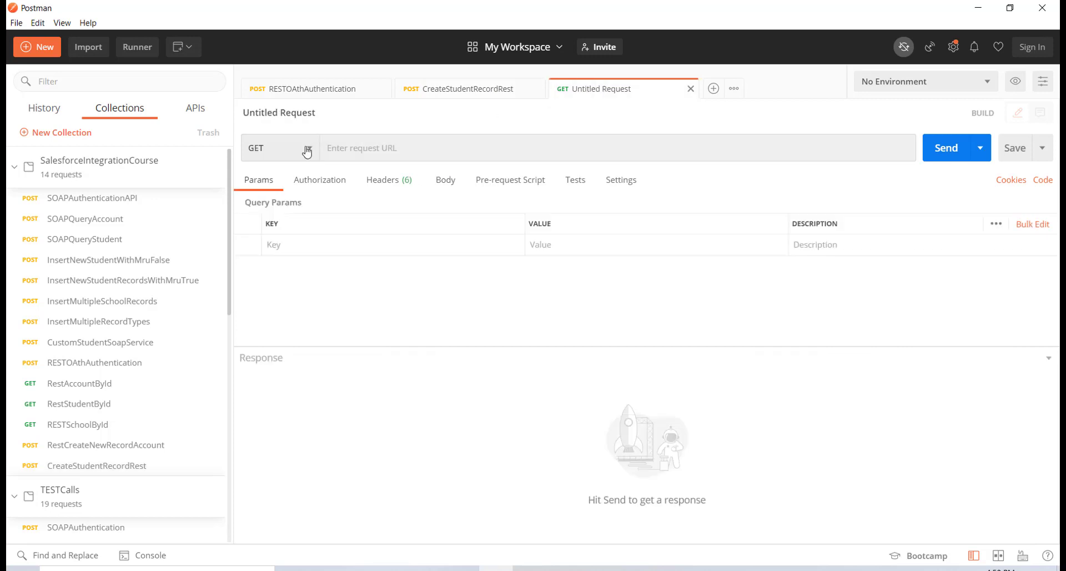
left_click(258, 148)
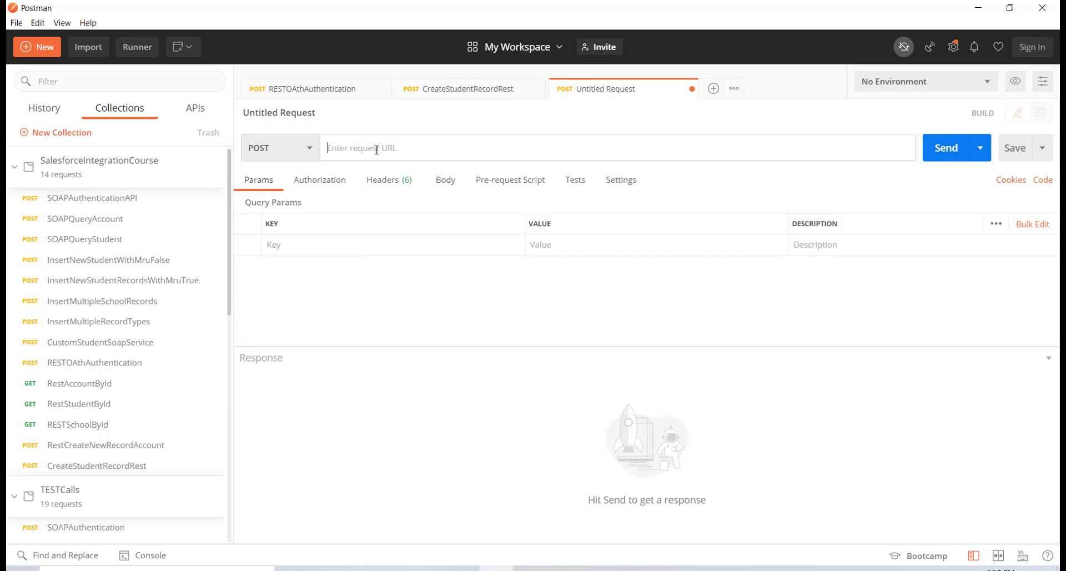
type("https://na139.salesforce.com/services/data/v49.0/sobjects/Student__c")
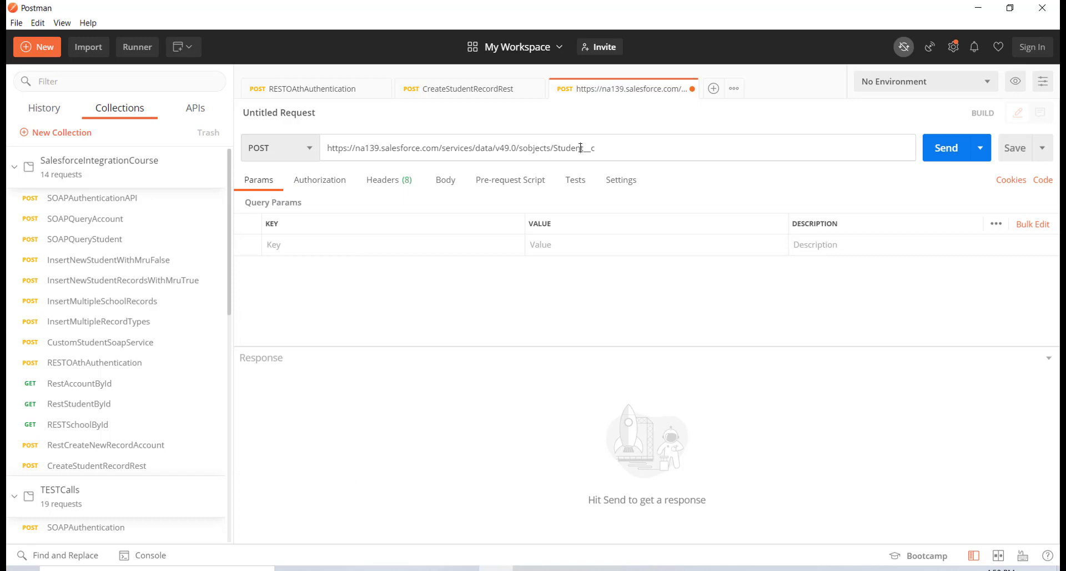
type("Sc")
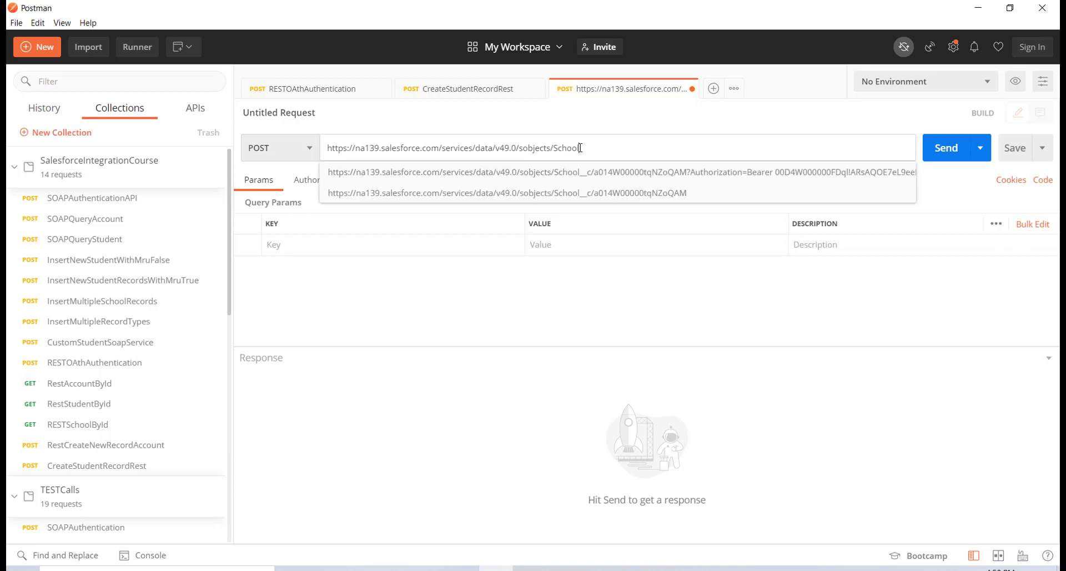
type("__c")
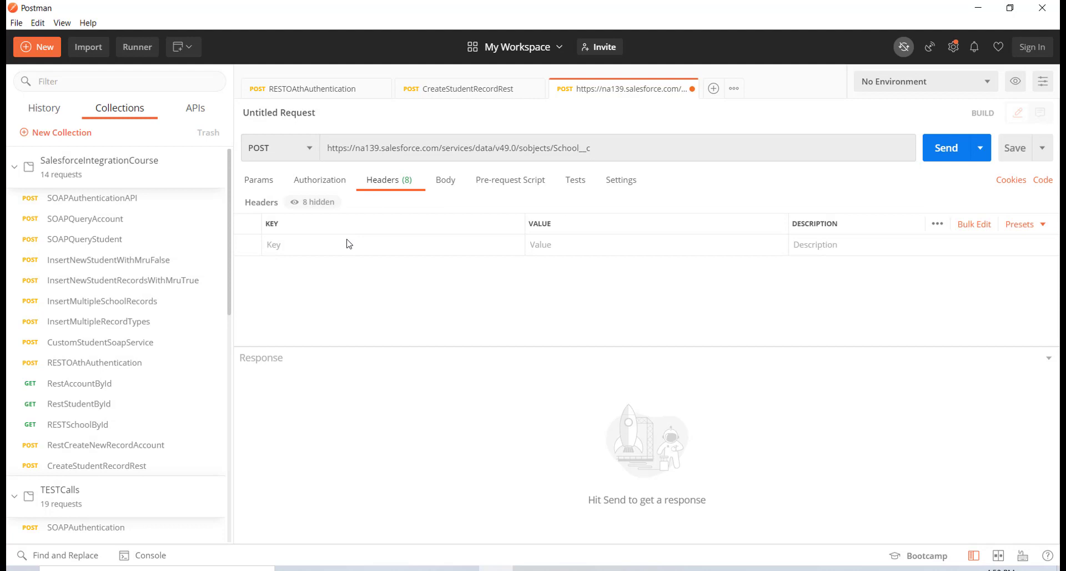
Add an Authorization header of Bearer plus the access_token copied from RESTOAthAuthentication
type("Au")
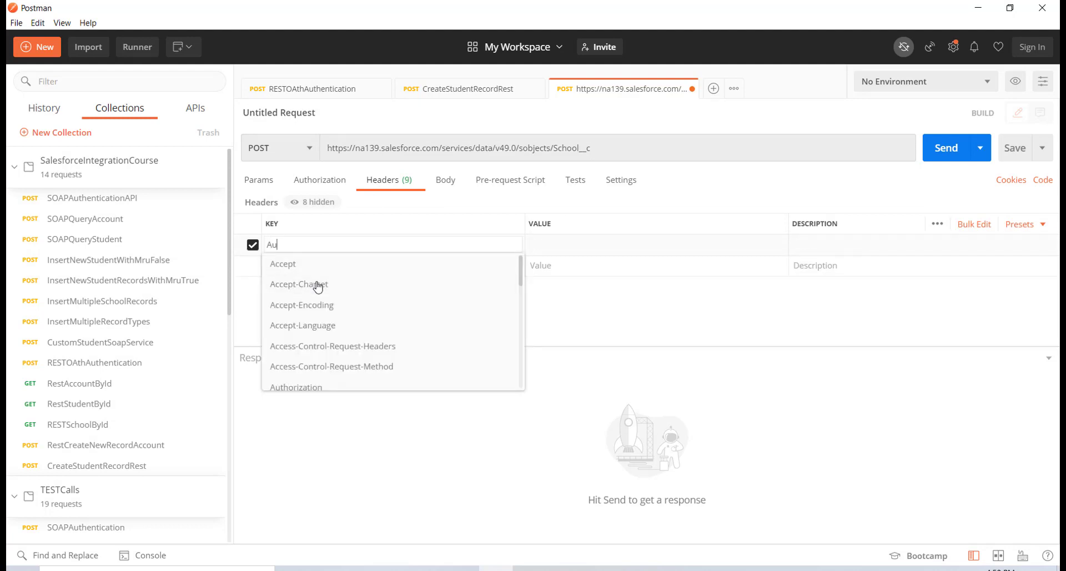
left_click(295, 386)
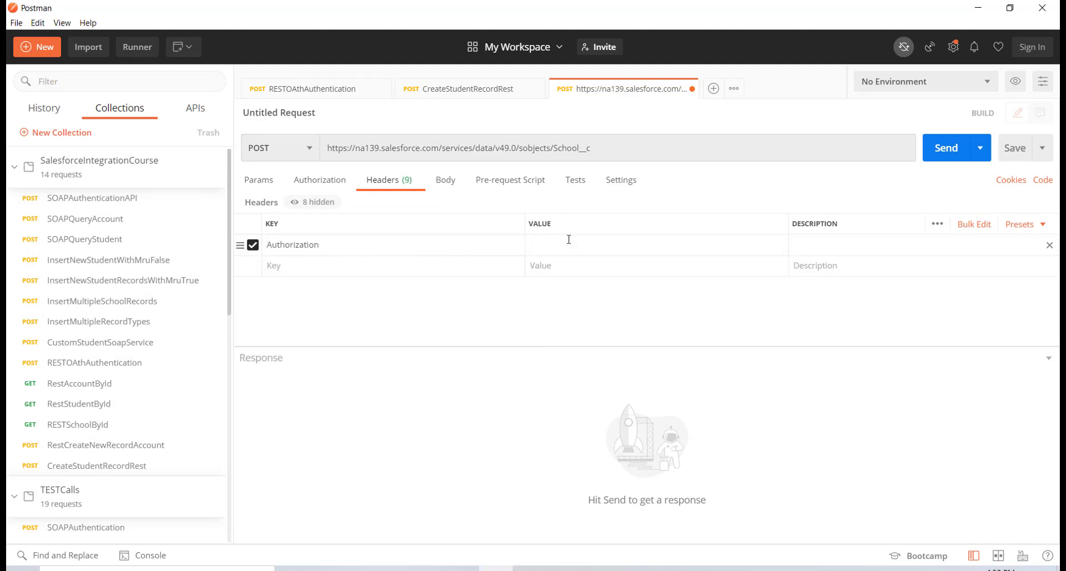
type("Bearer")
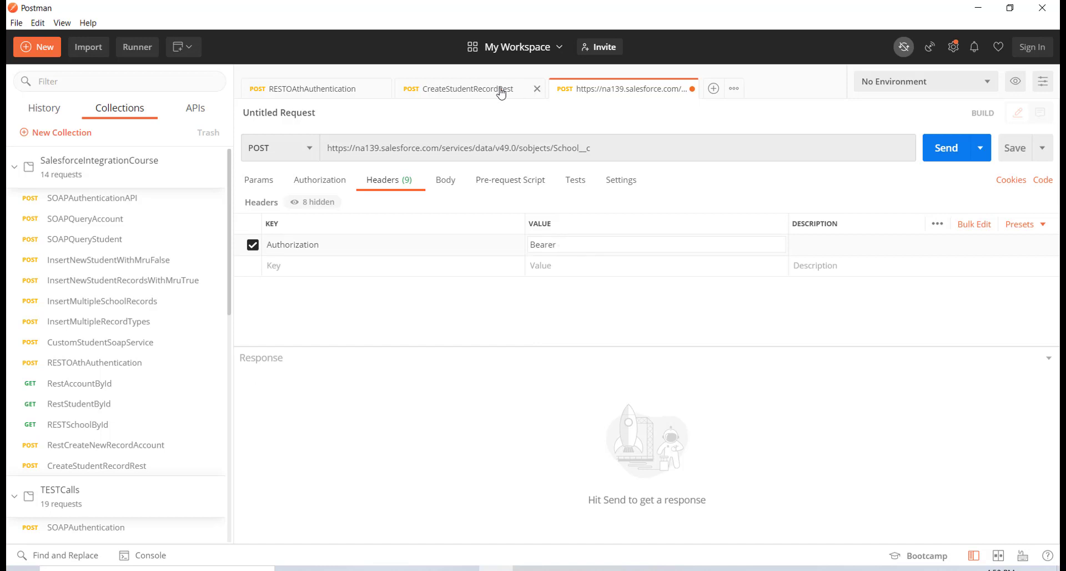
left_click(312, 88)
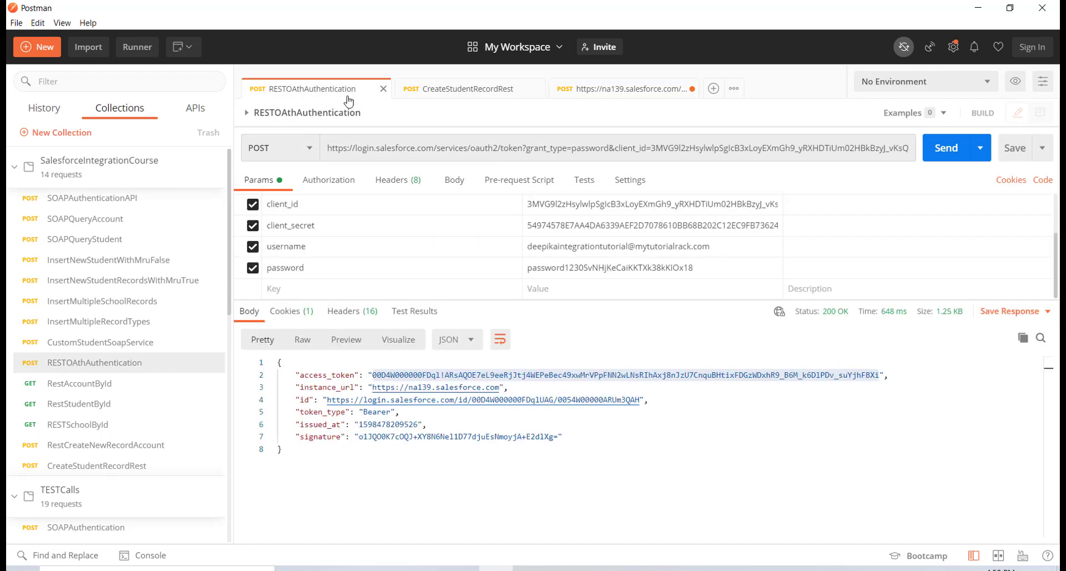
double_click(612, 375)
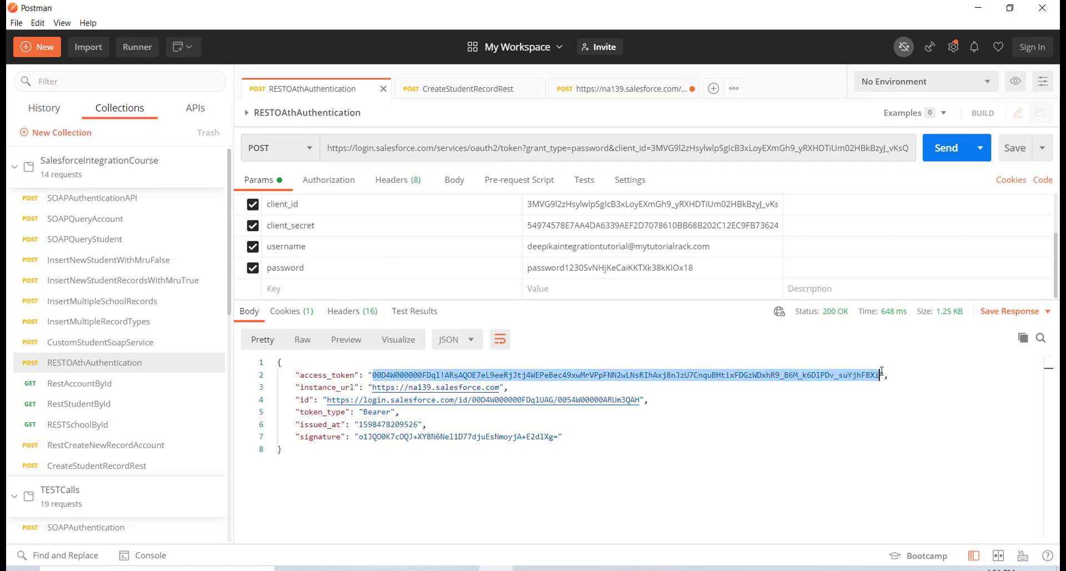
left_click(620, 89)
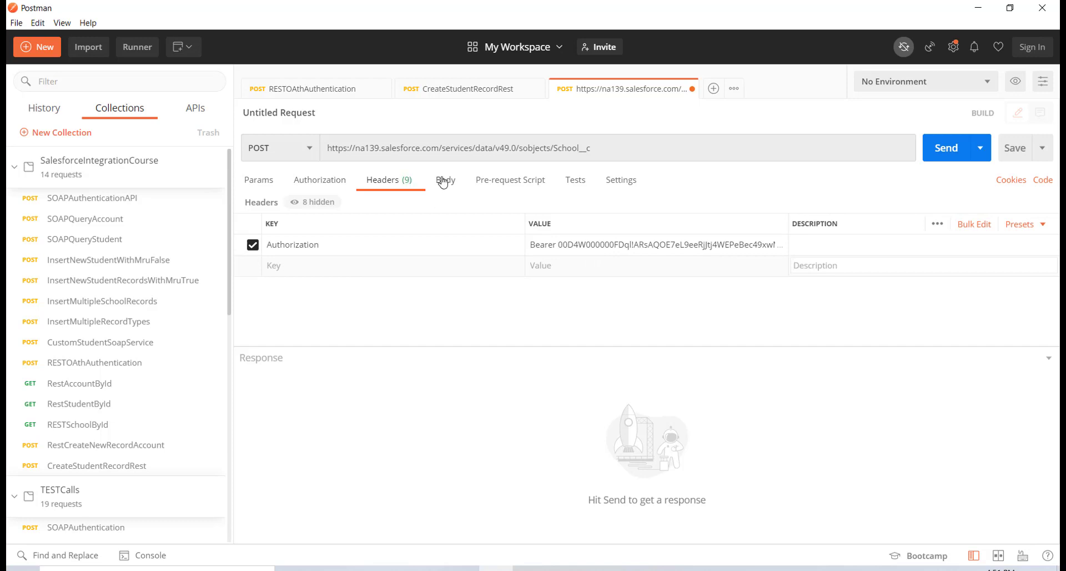
Set the body to raw XML and type the School__c opening and closing tags
left_click(446, 179)
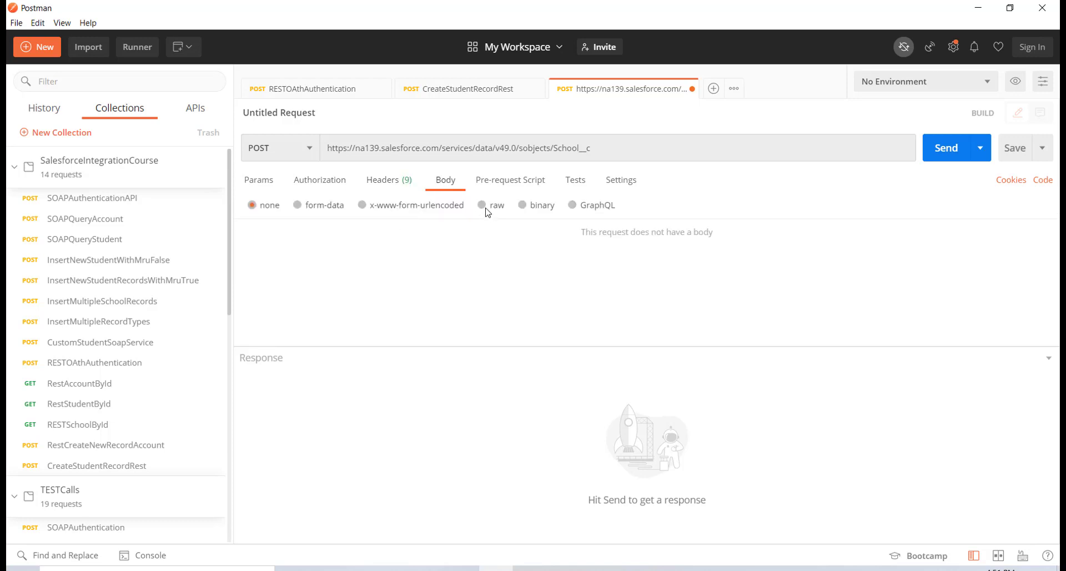
left_click(482, 204)
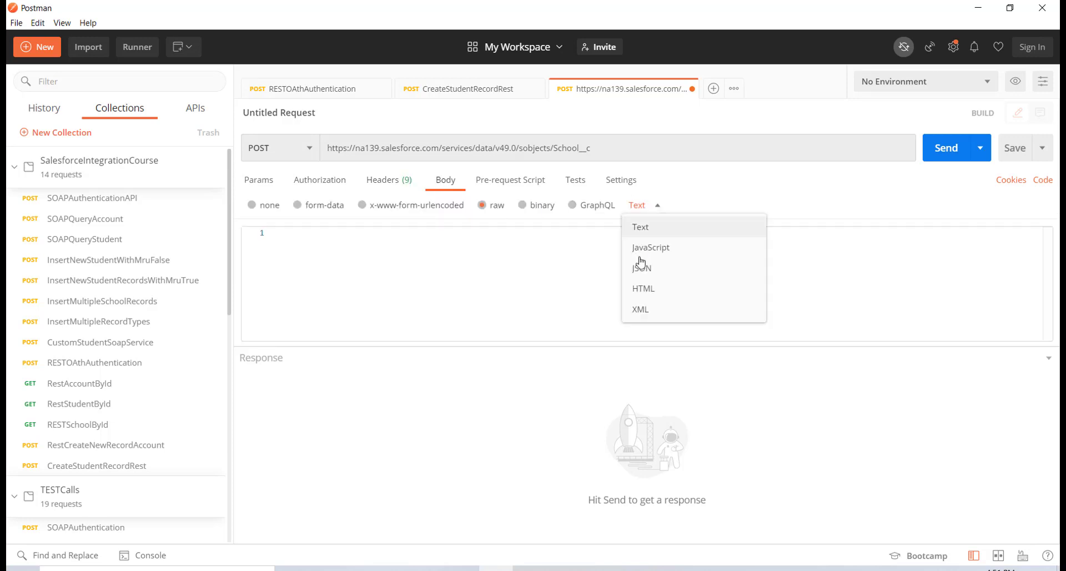
mouse_move(653, 310)
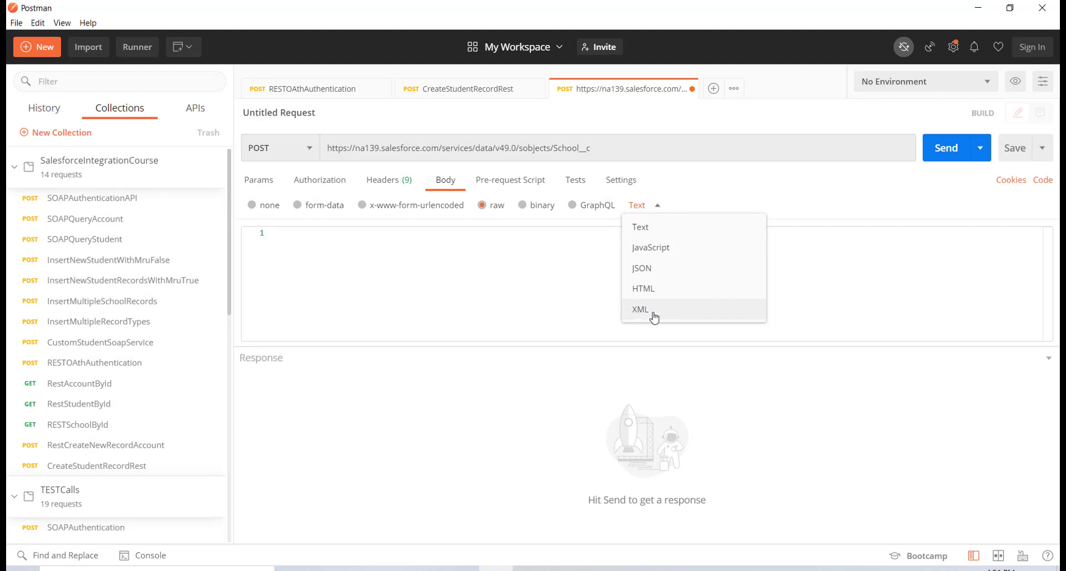
left_click(640, 309)
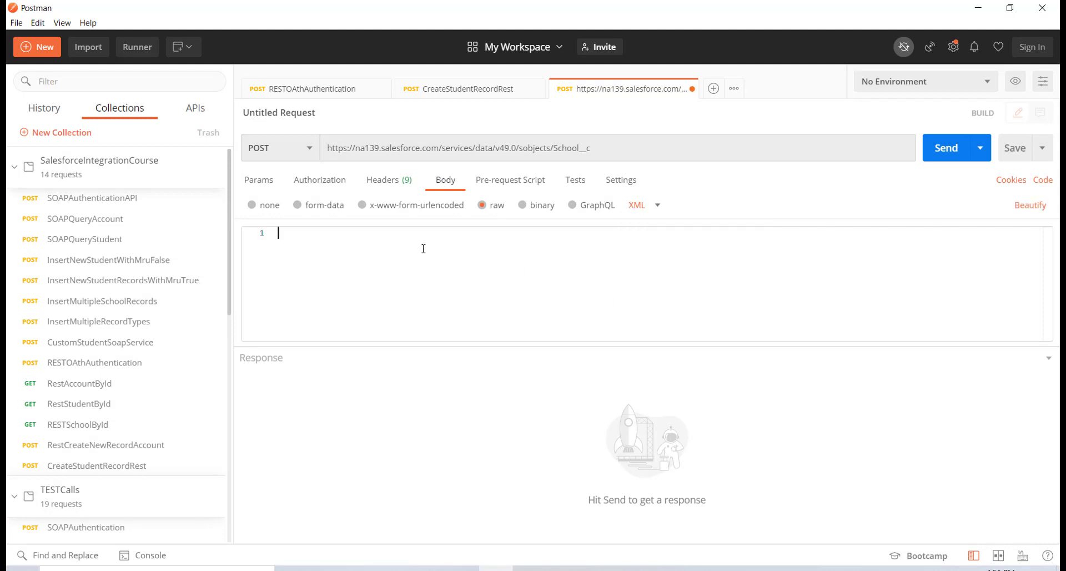
type("<s>")
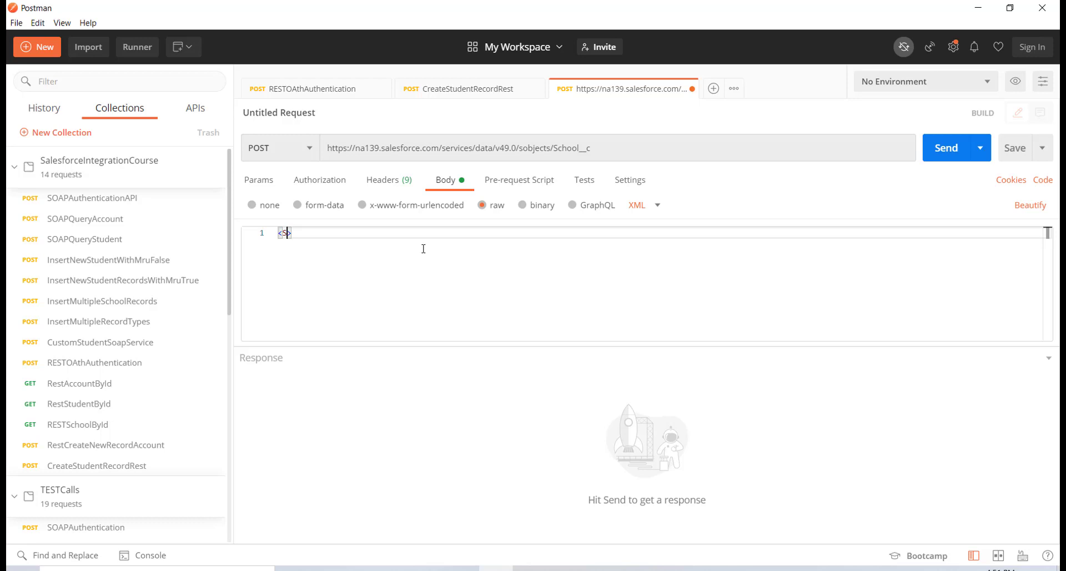
type("School__")
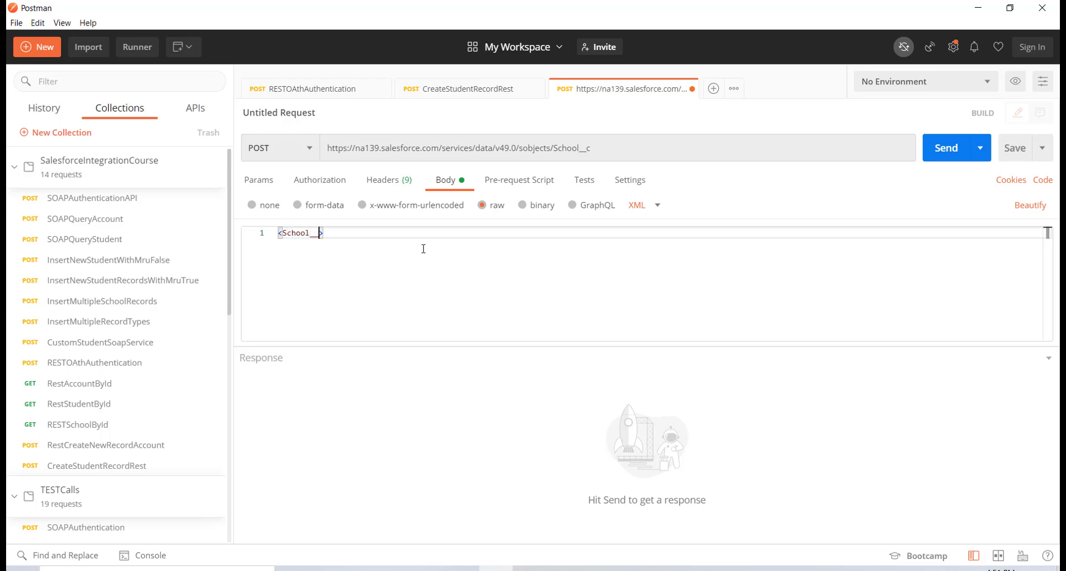
type(">")
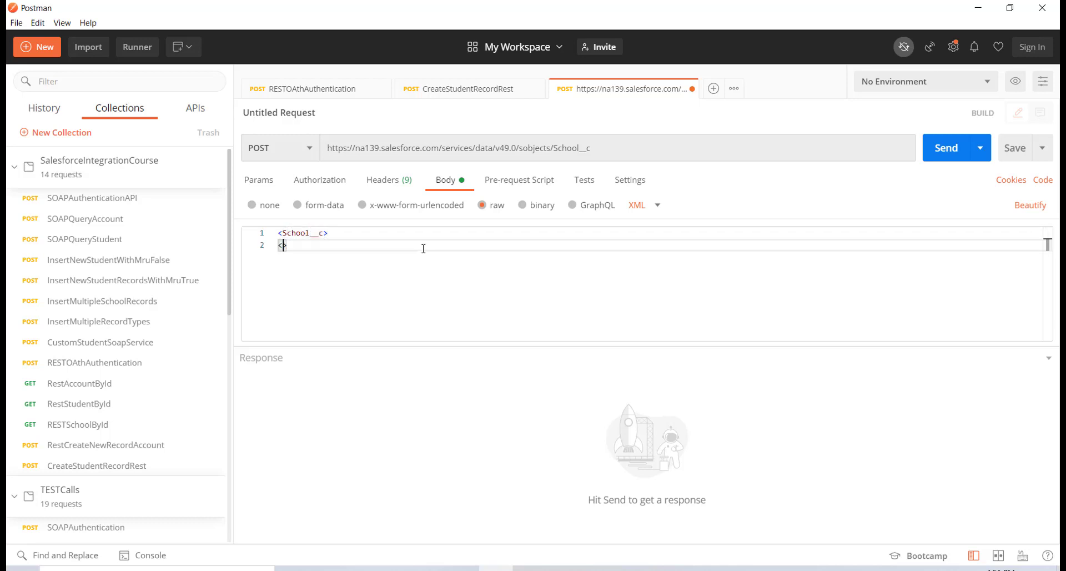
type("/School__c>")
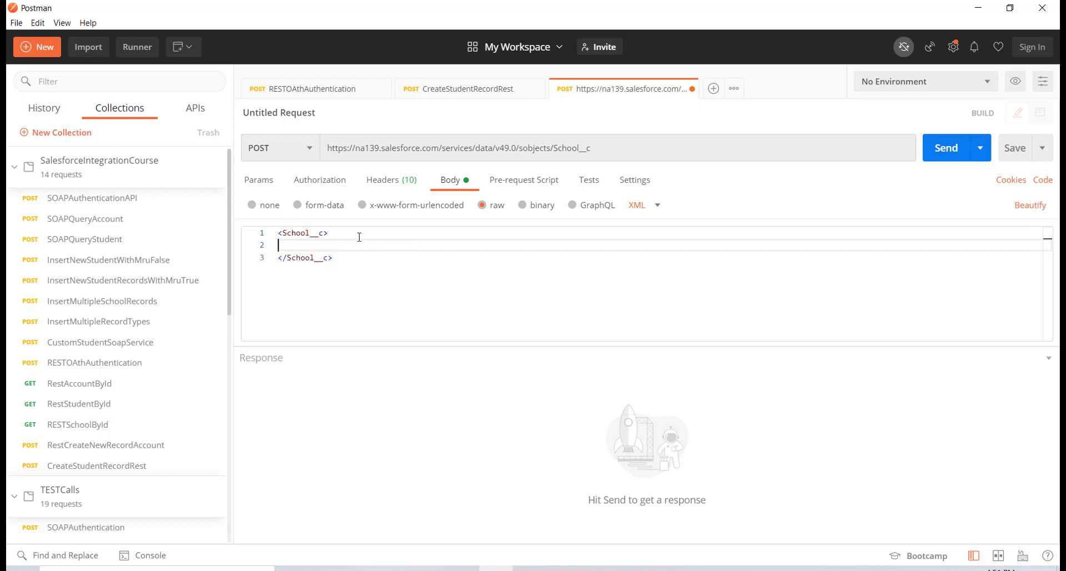
Add a Name element 'Frisco High School' and begin a Fees tag
type("<Name>")
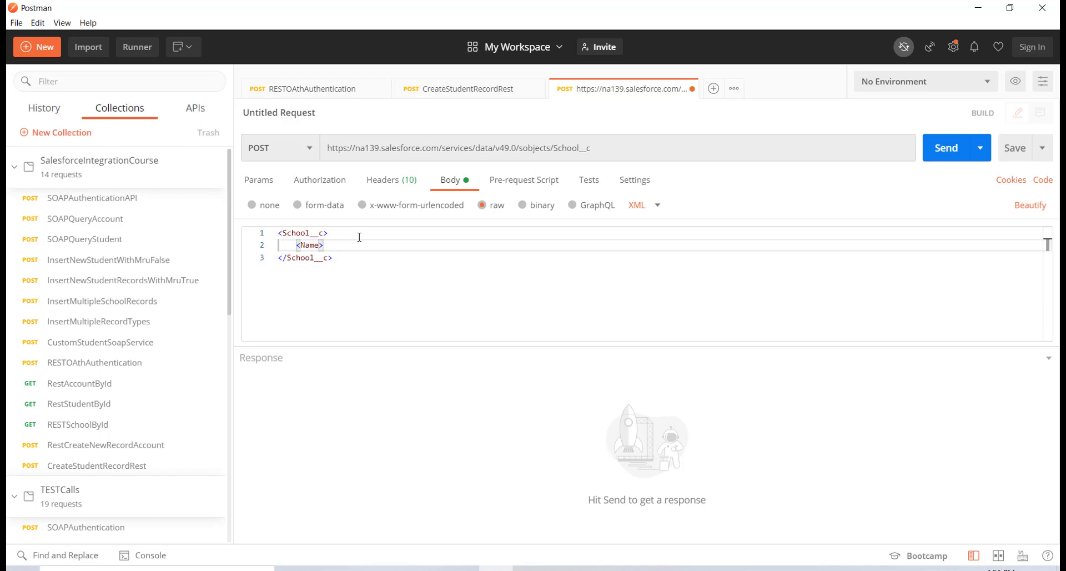
type("Fr")
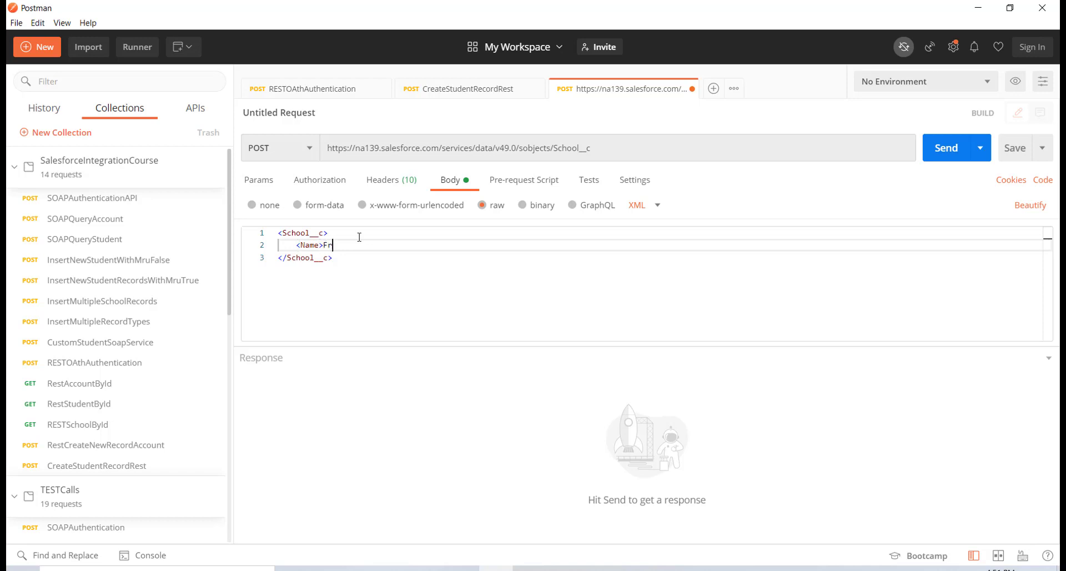
type("isco High")
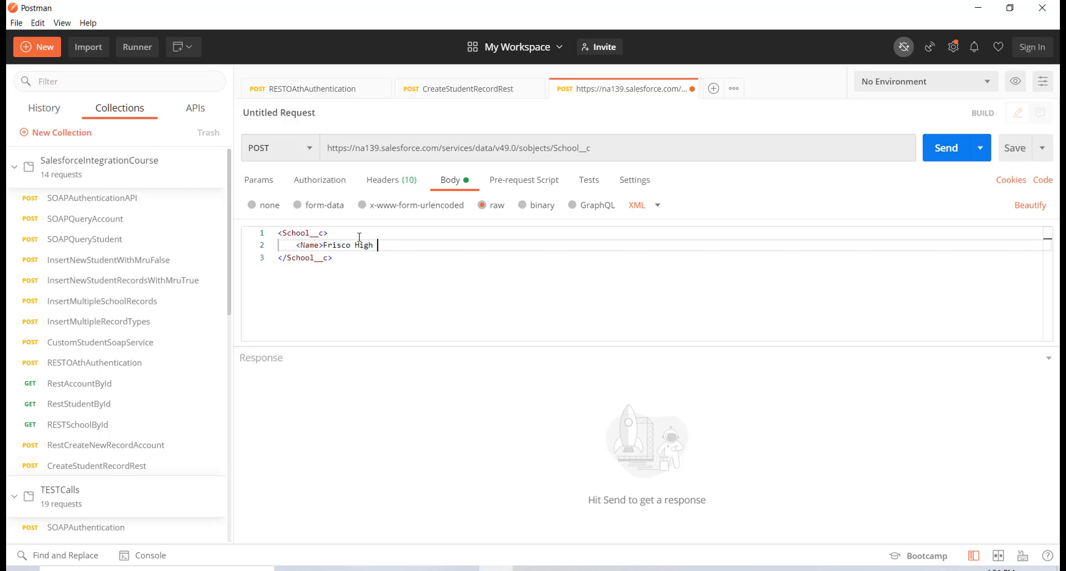
type("School")
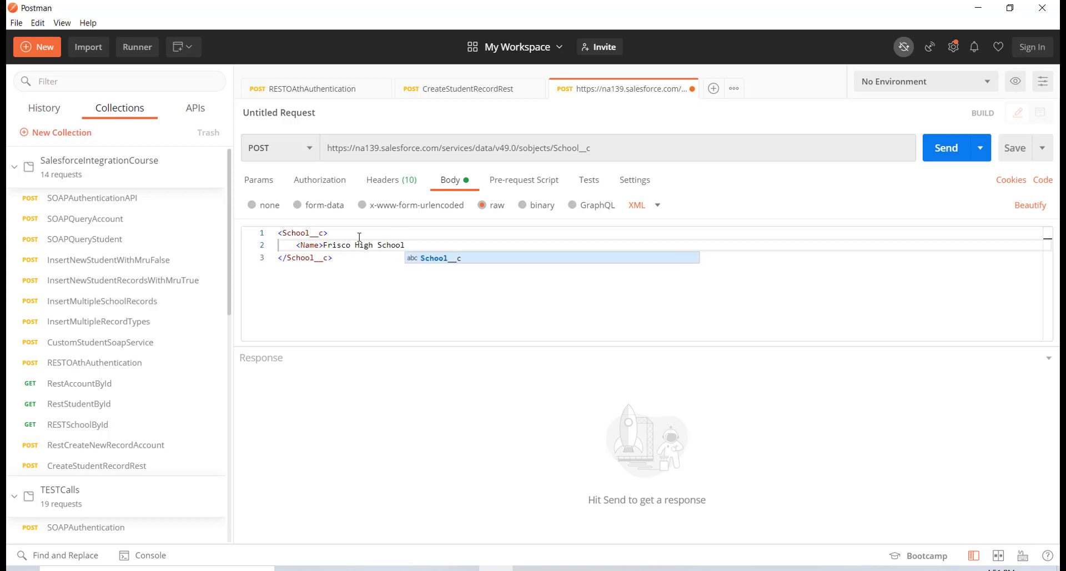
type("</Name>")
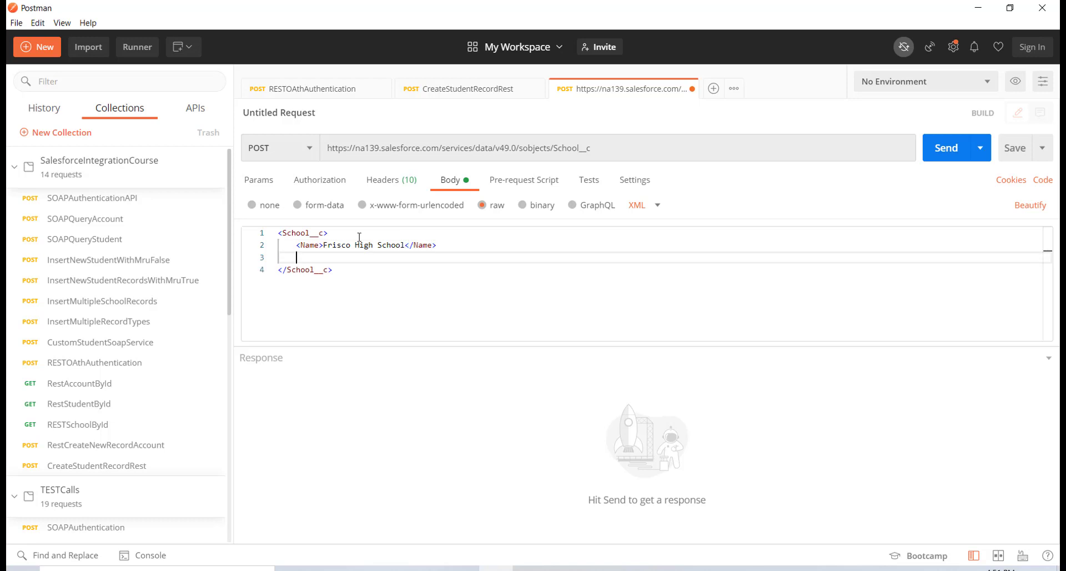
type("<Fees>")
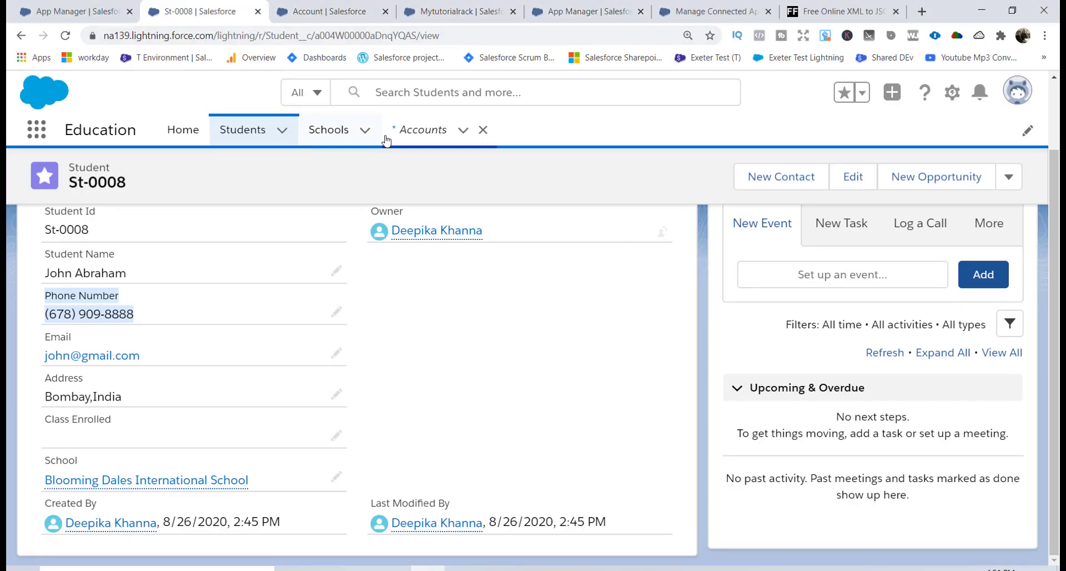
Open the Schools tab in Salesforce to see Recently Viewed schools
left_click(329, 130)
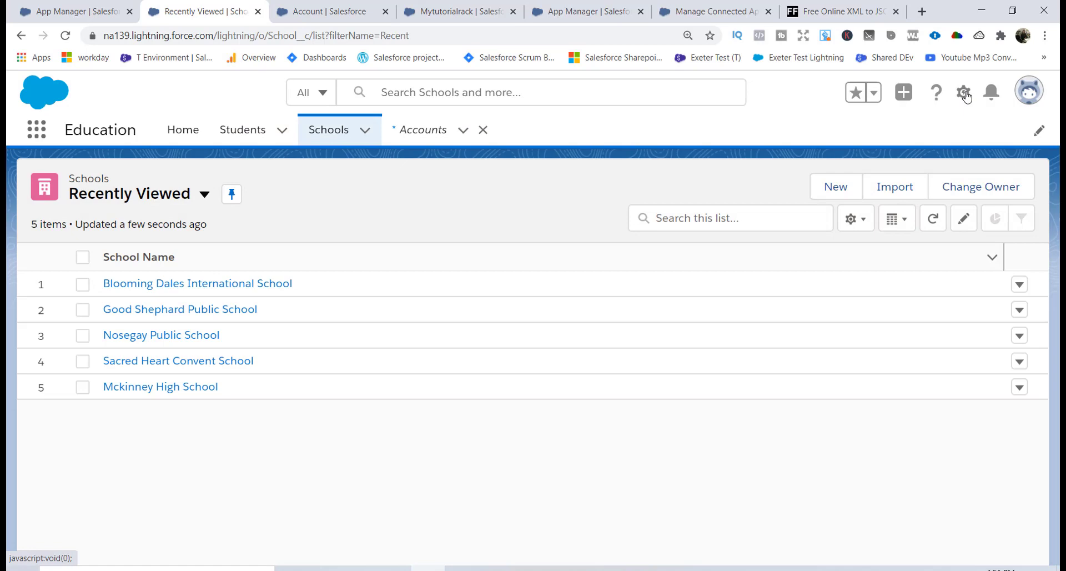
left_click(965, 92)
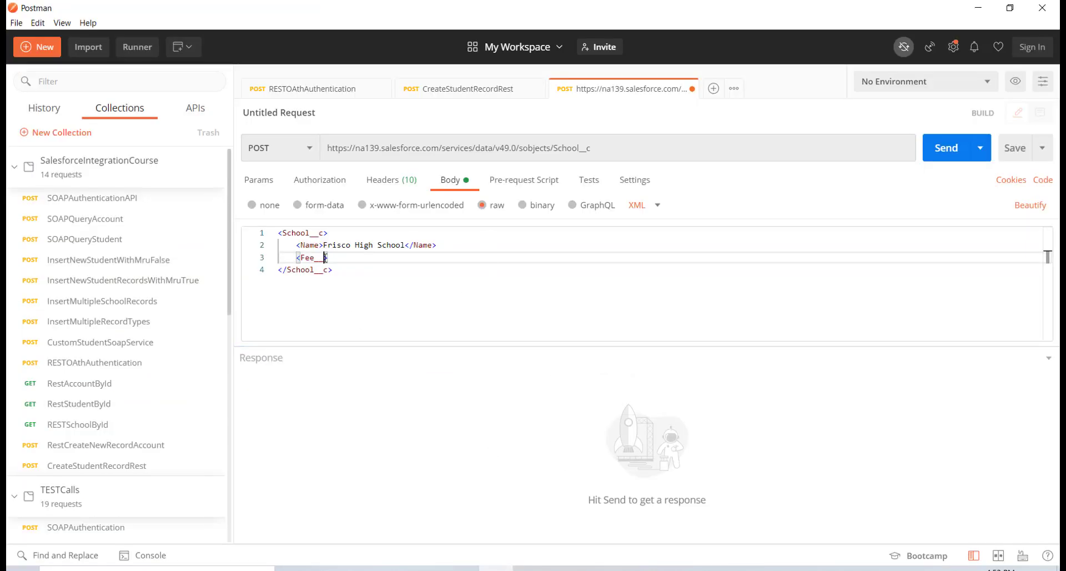
Enter 500 inside the Fees__c element and close its tag
double_click(306, 258)
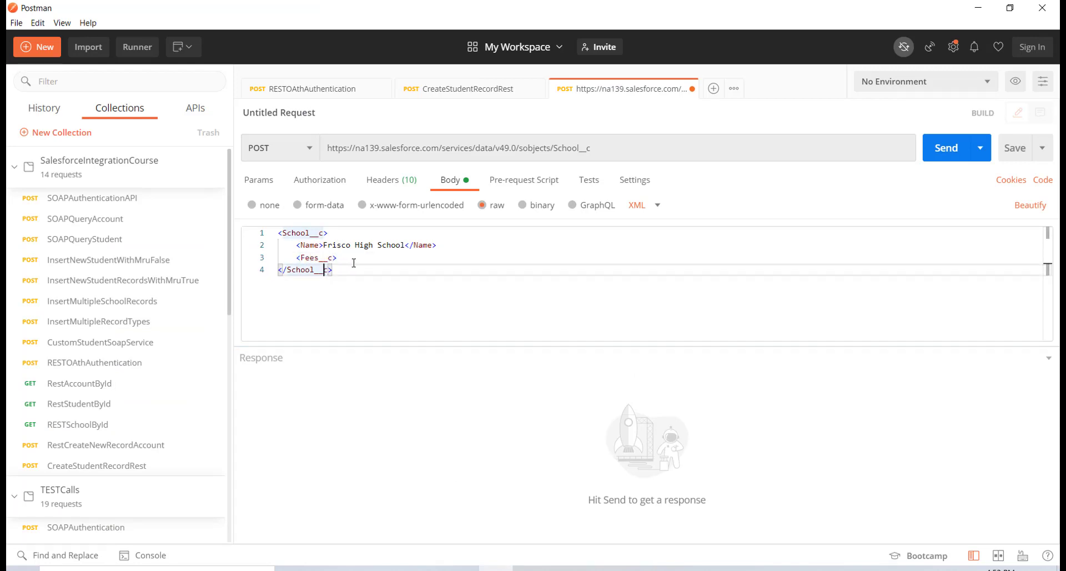
type("500")
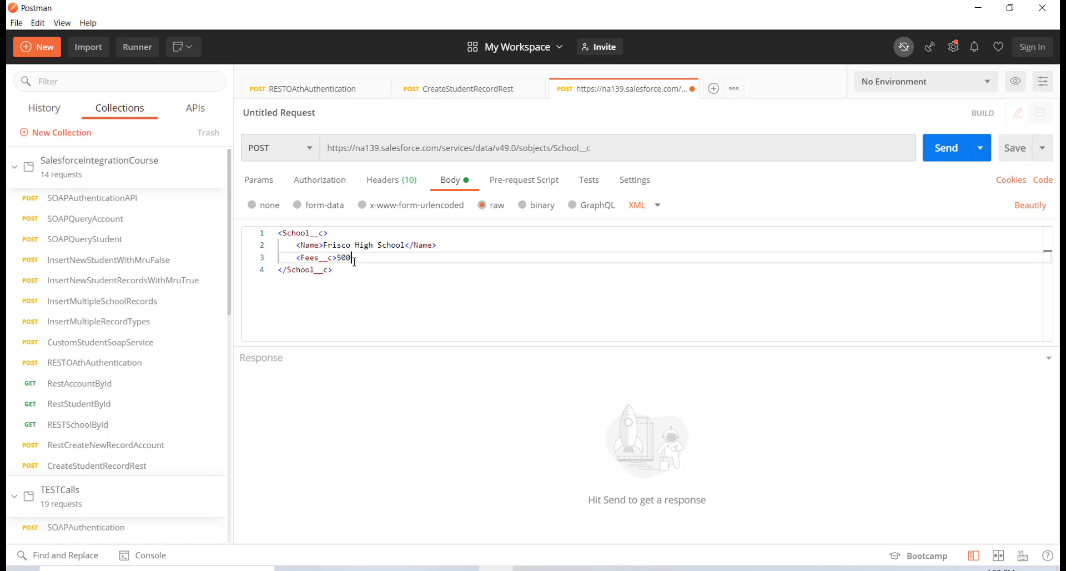
type("</Fe")
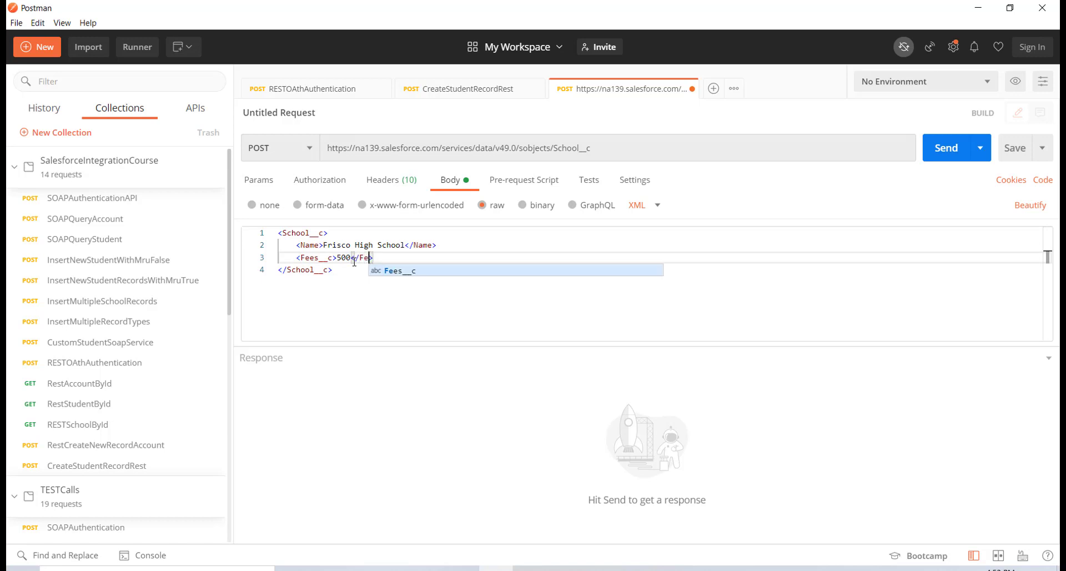
key("enter")
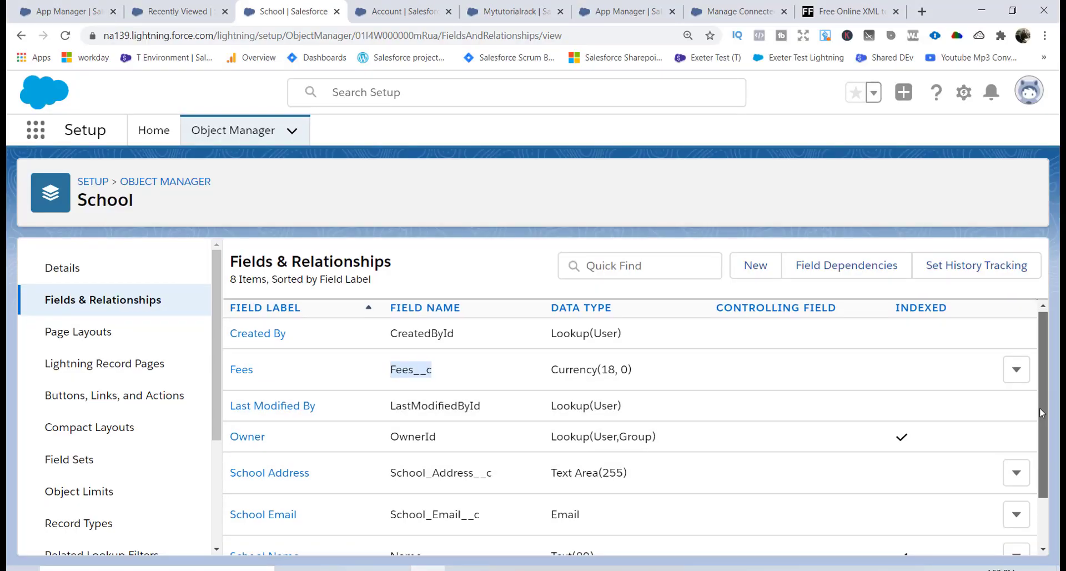
scroll("down", 3)
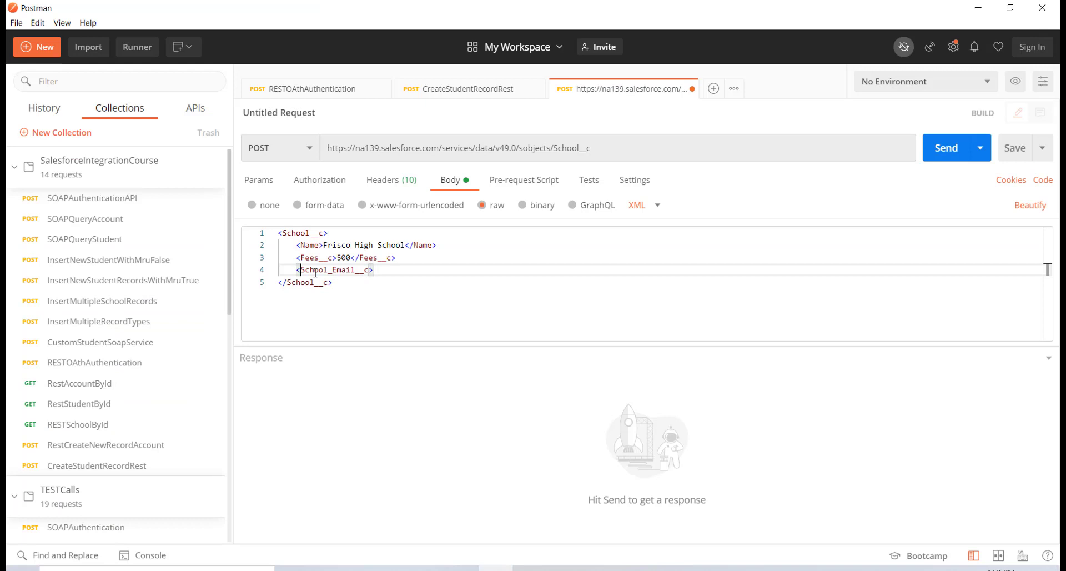
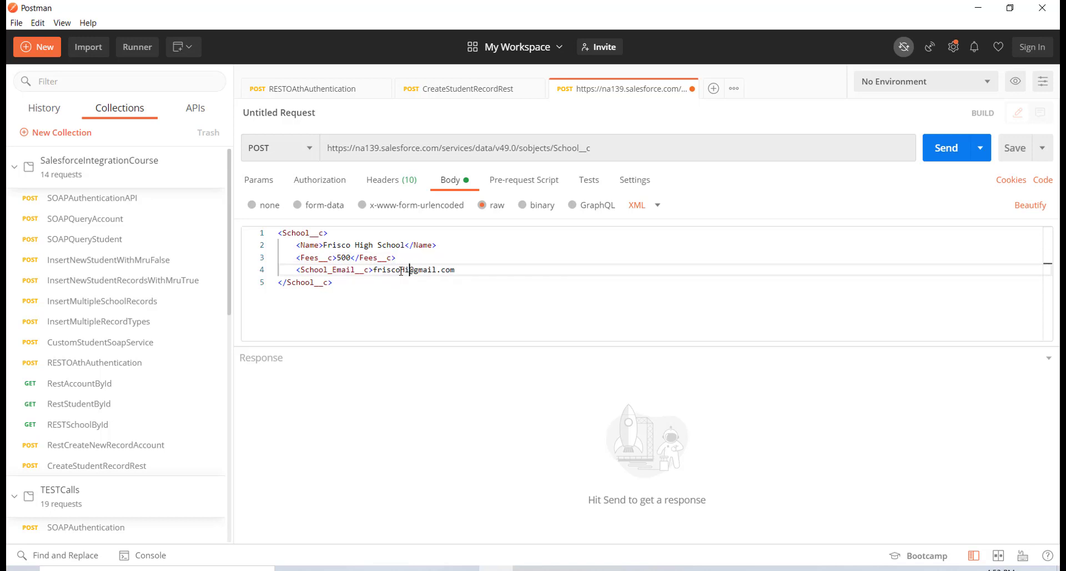
type("HighSchool")
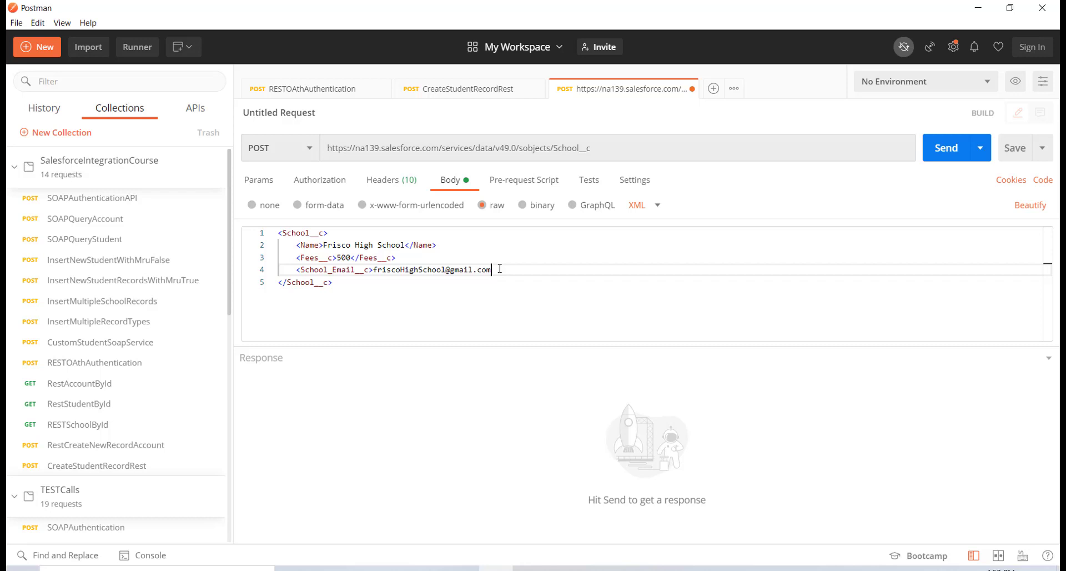
type("<>")
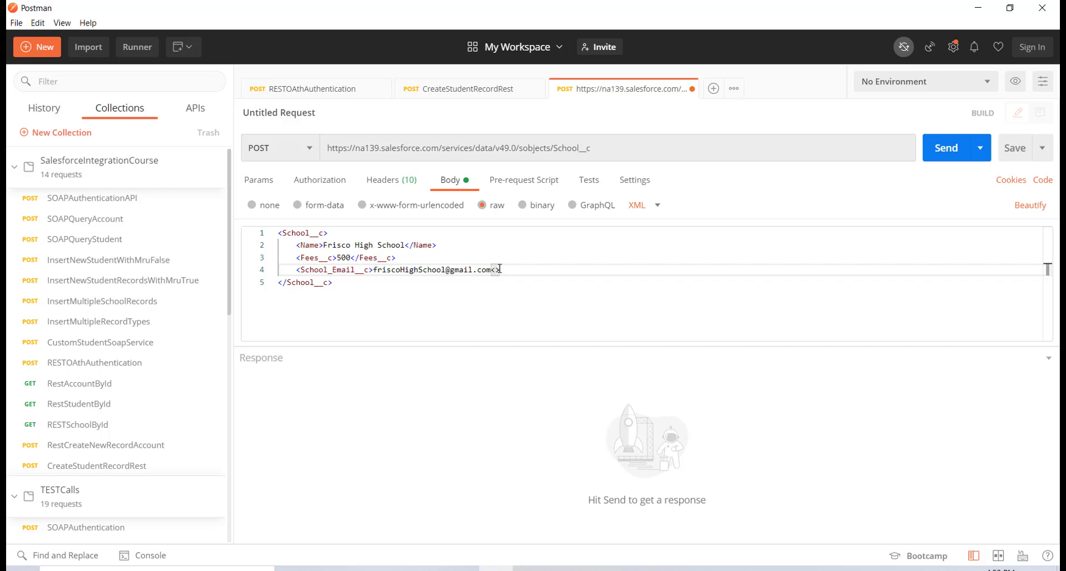
type("</School__c>")
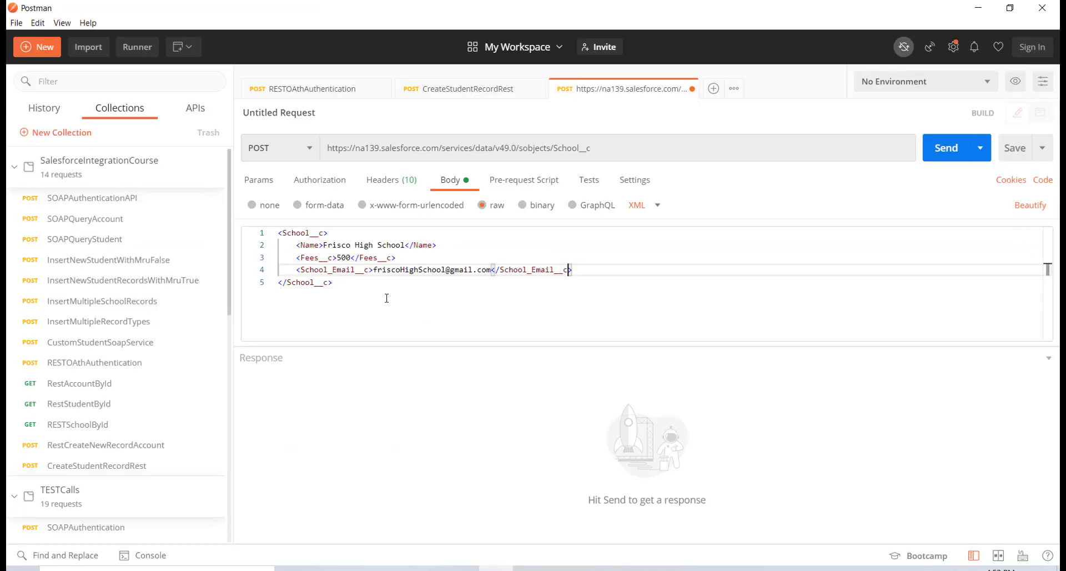
key("Enter")
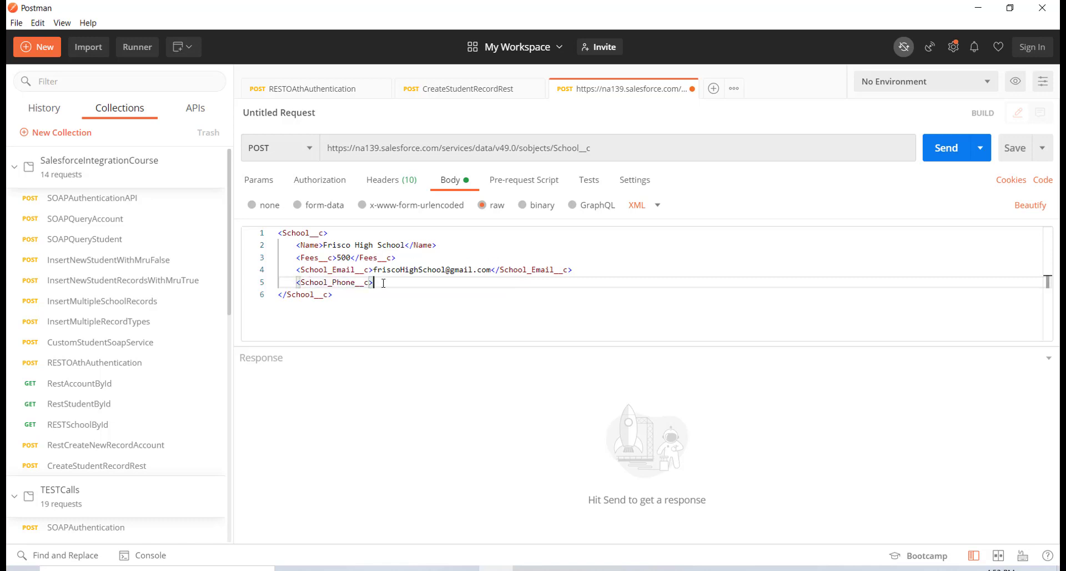
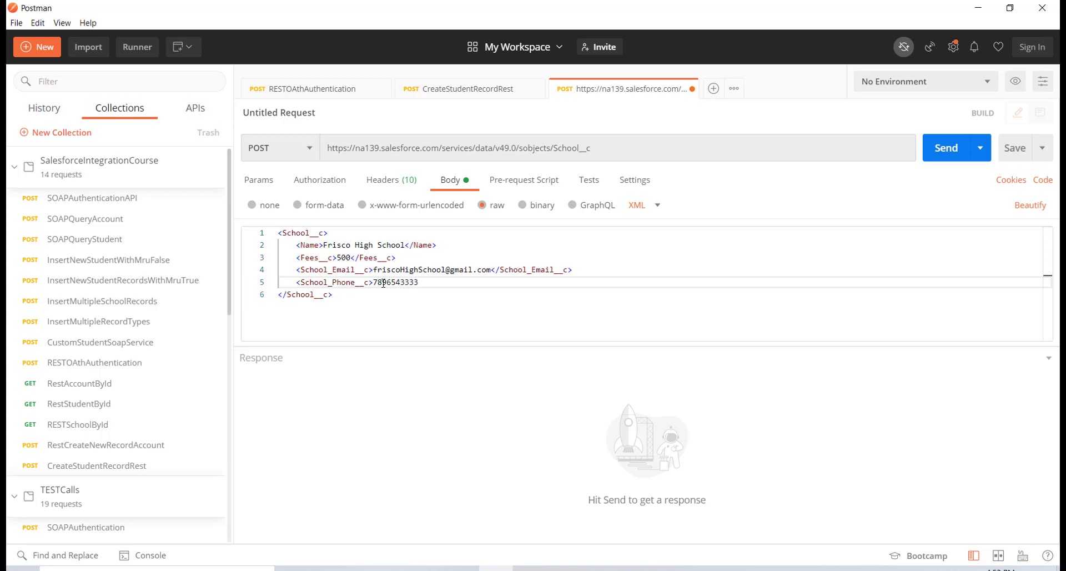
type("</School_Phone__c>")
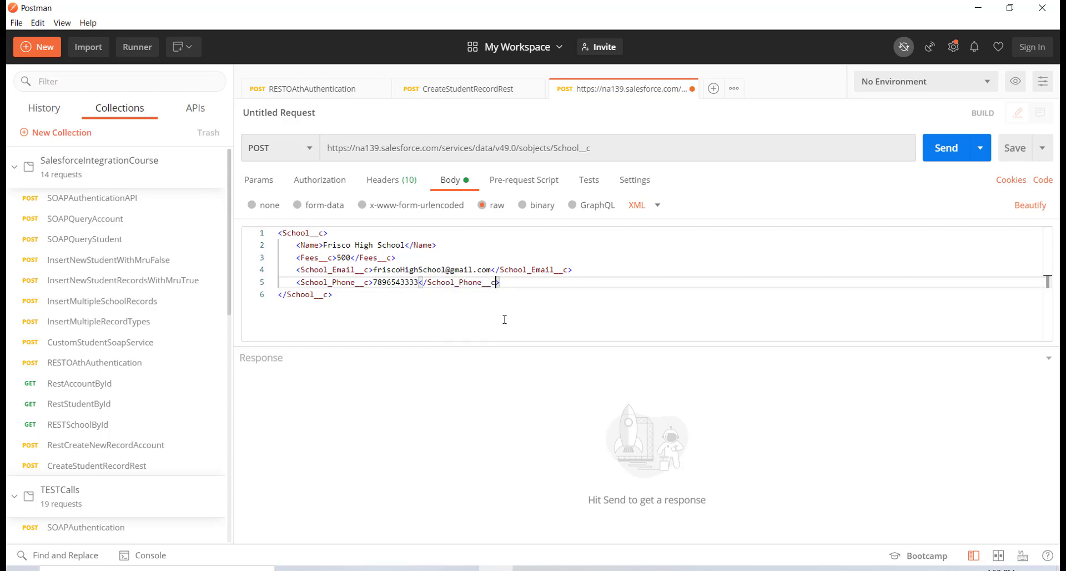
key("ctrl+a")
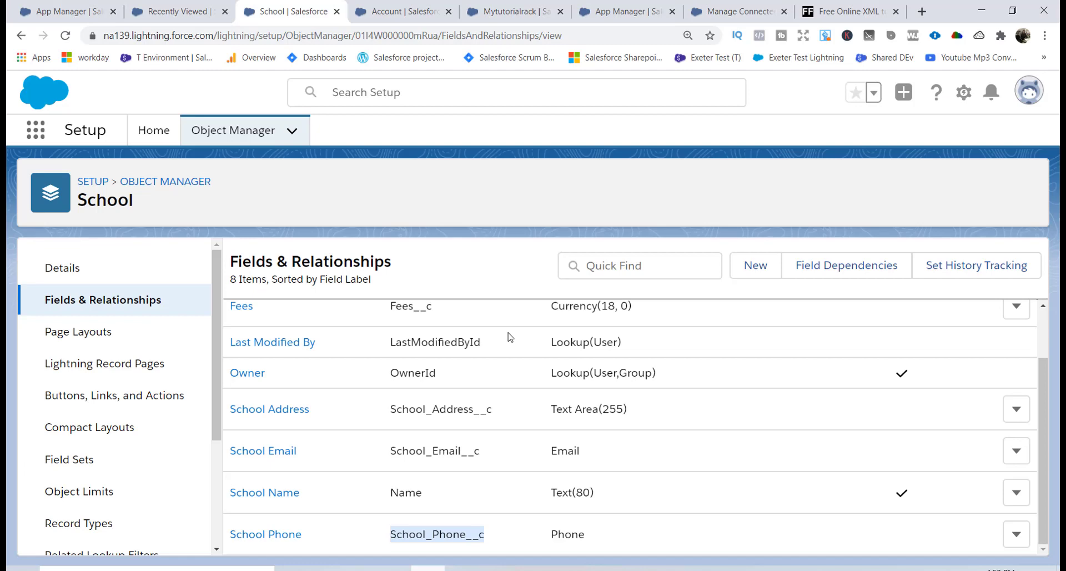
Run the Frisco High School XML through Free Formatter's Convert XML to JSON
left_click(846, 11)
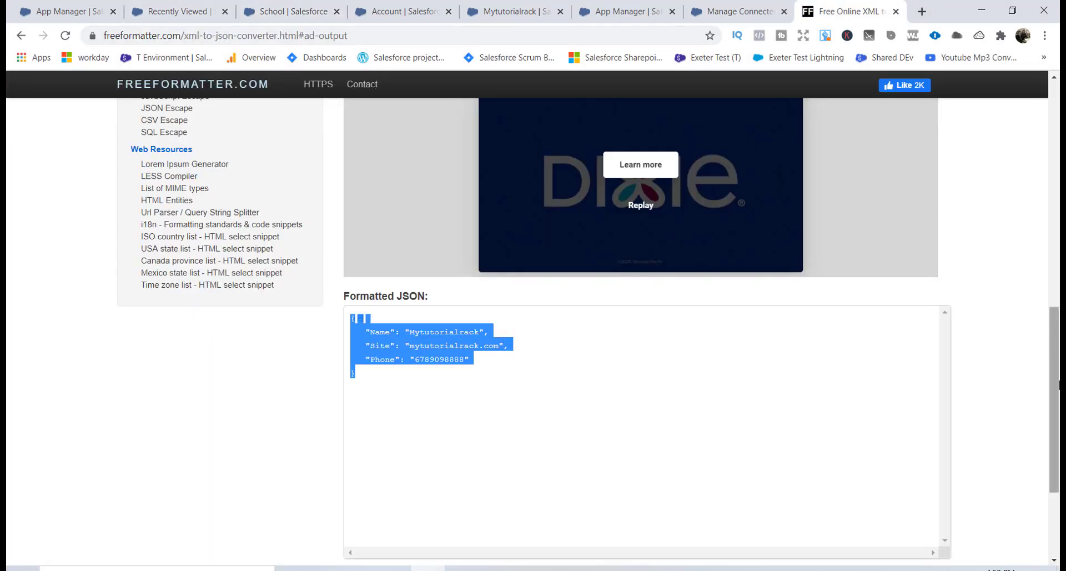
scroll("up", 3)
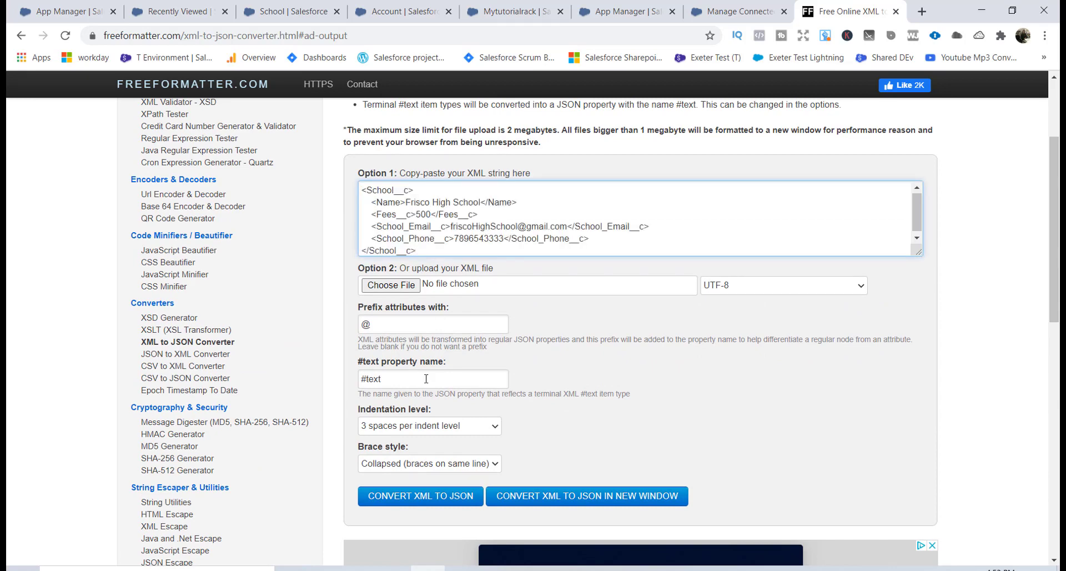
left_click(420, 496)
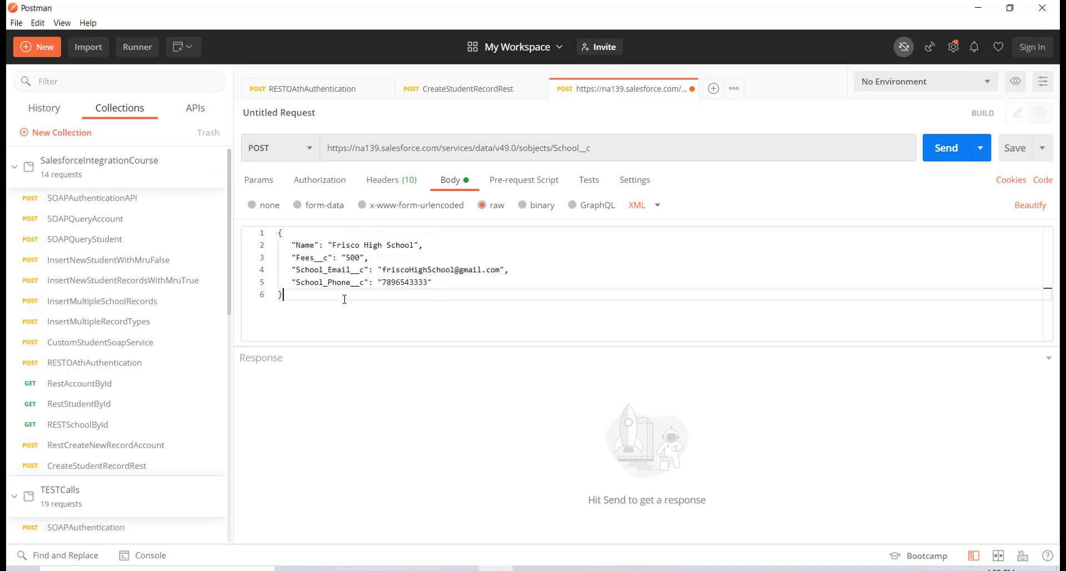
Switch the body type to JSON, send the School__c POST, and select the returned id
key("ctrl+a")
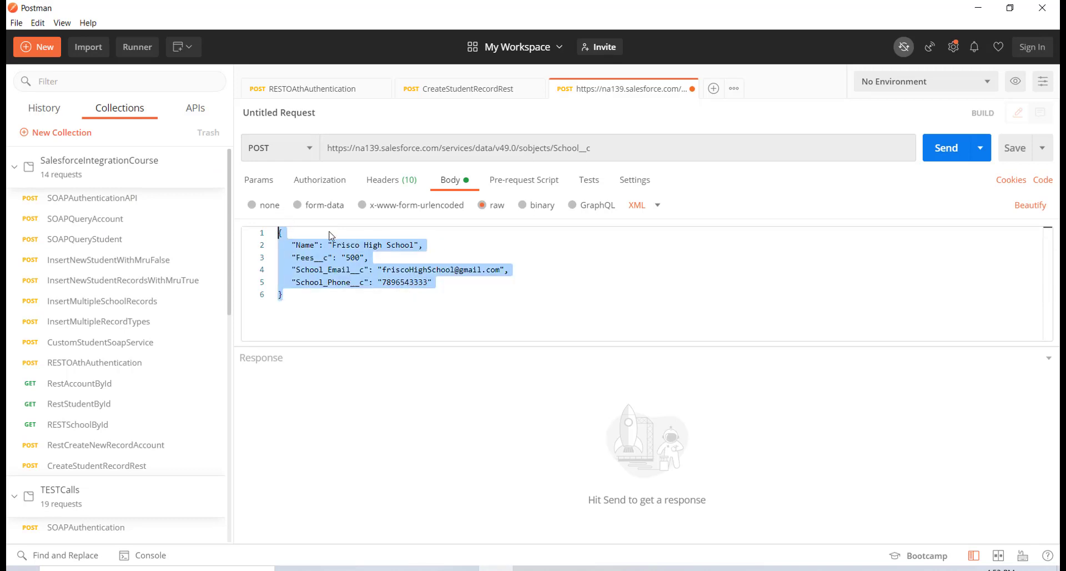
left_click(637, 204)
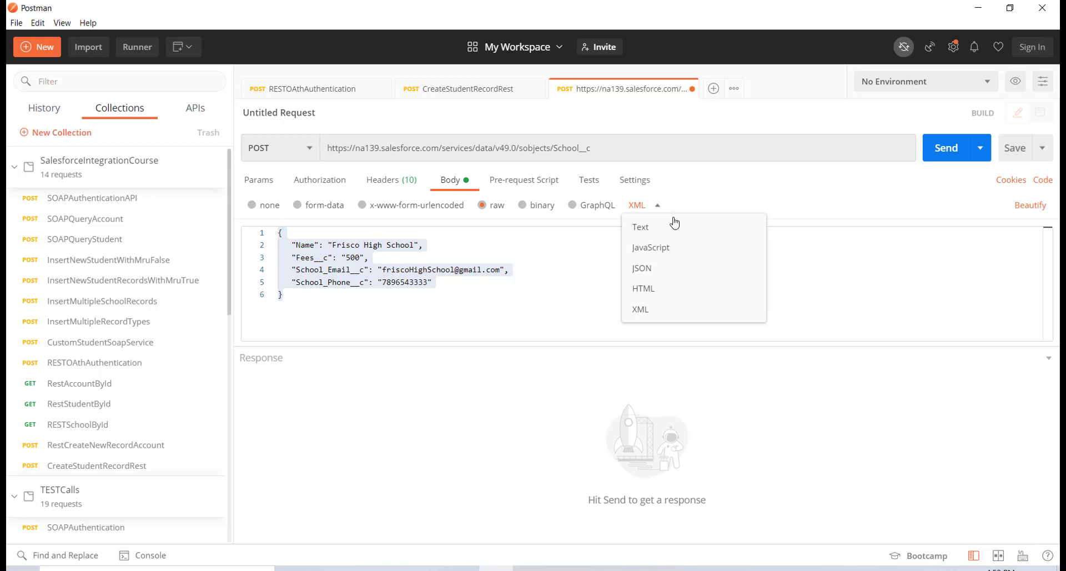
mouse_move(642, 268)
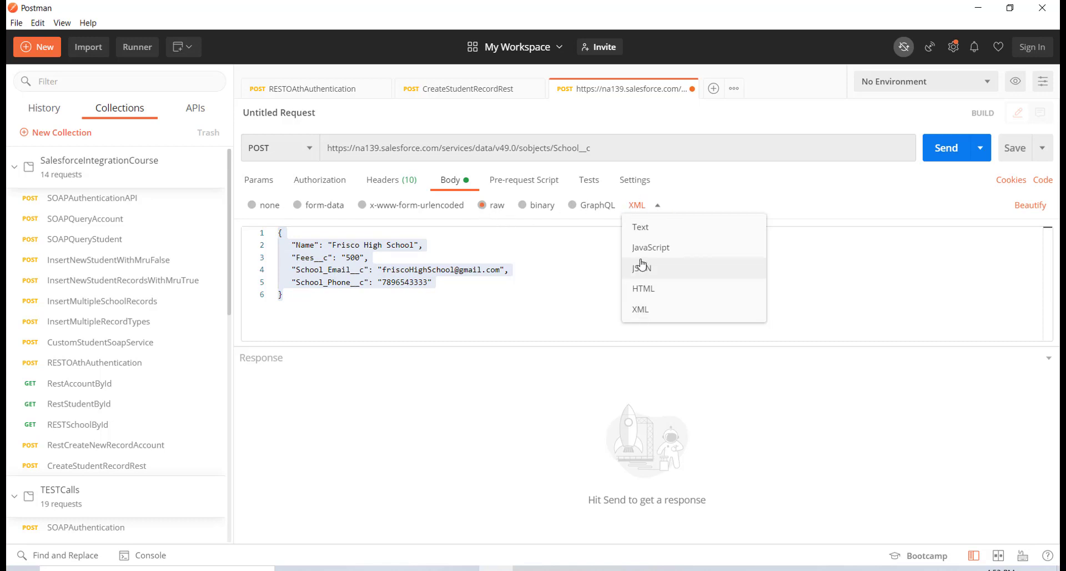
left_click(641, 266)
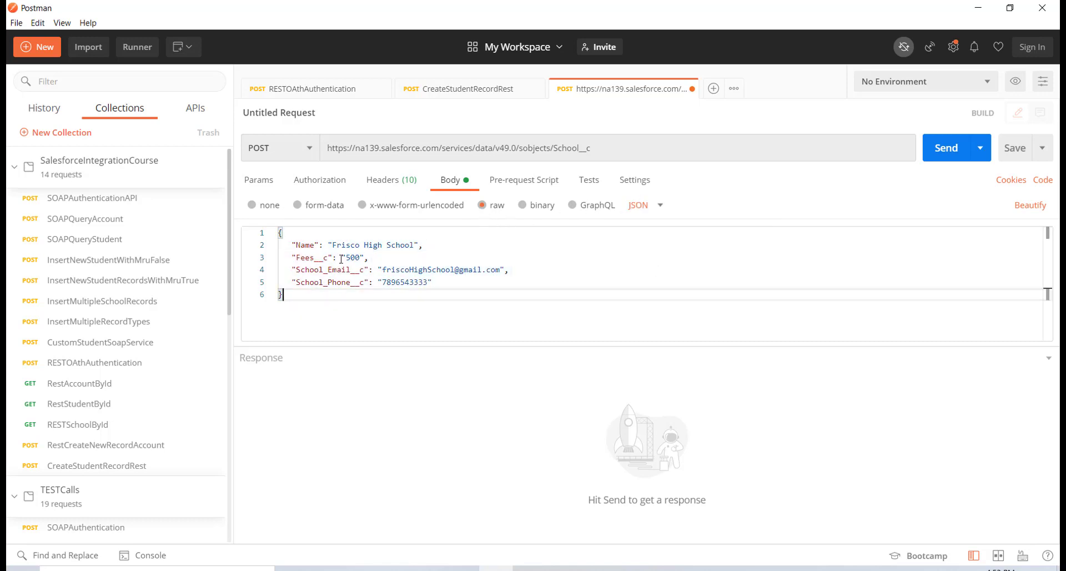
left_click(945, 148)
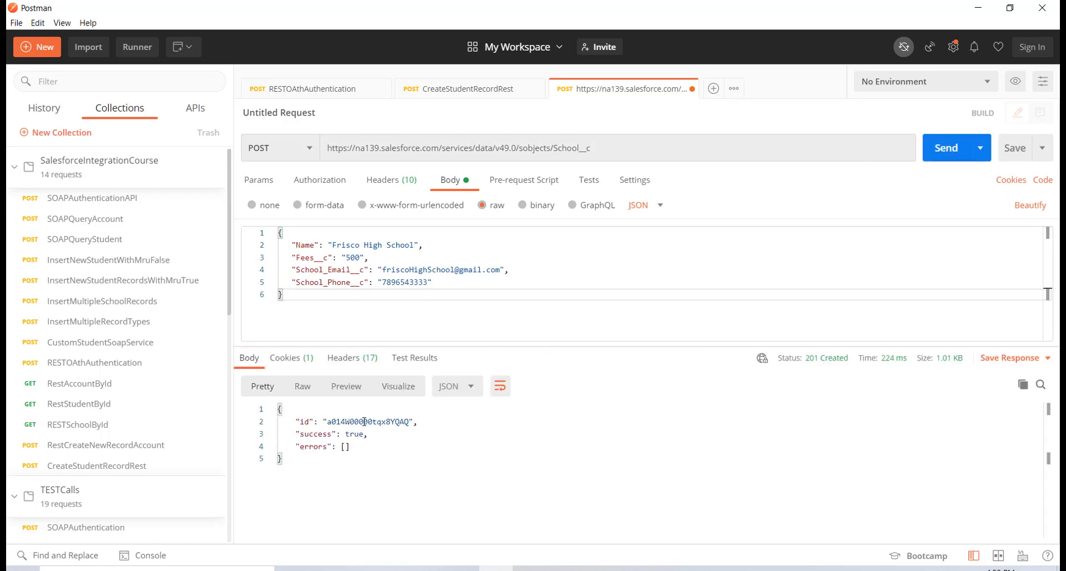
double_click(367, 422)
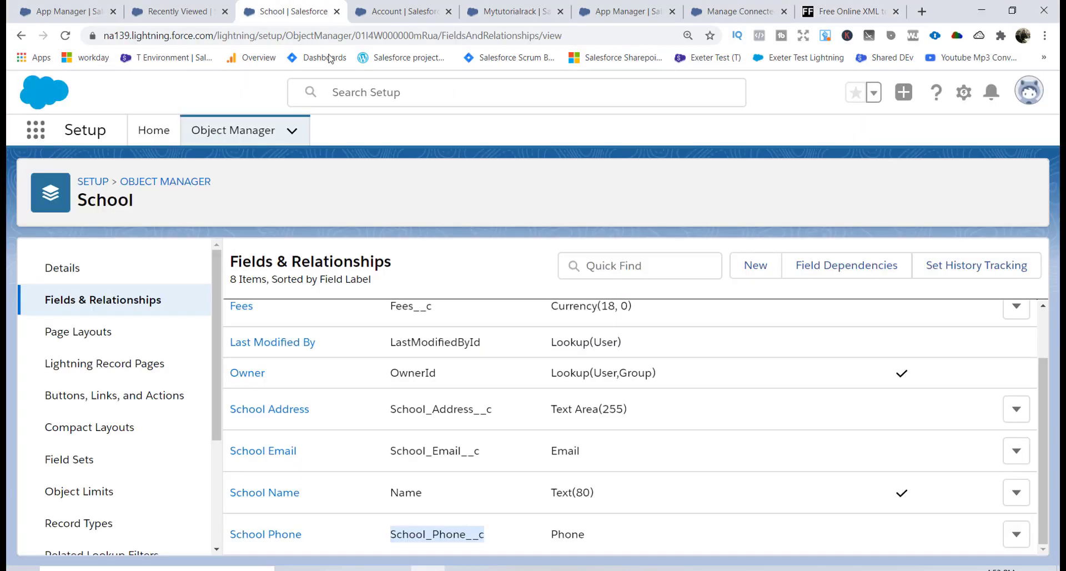
mouse_move(116, 3)
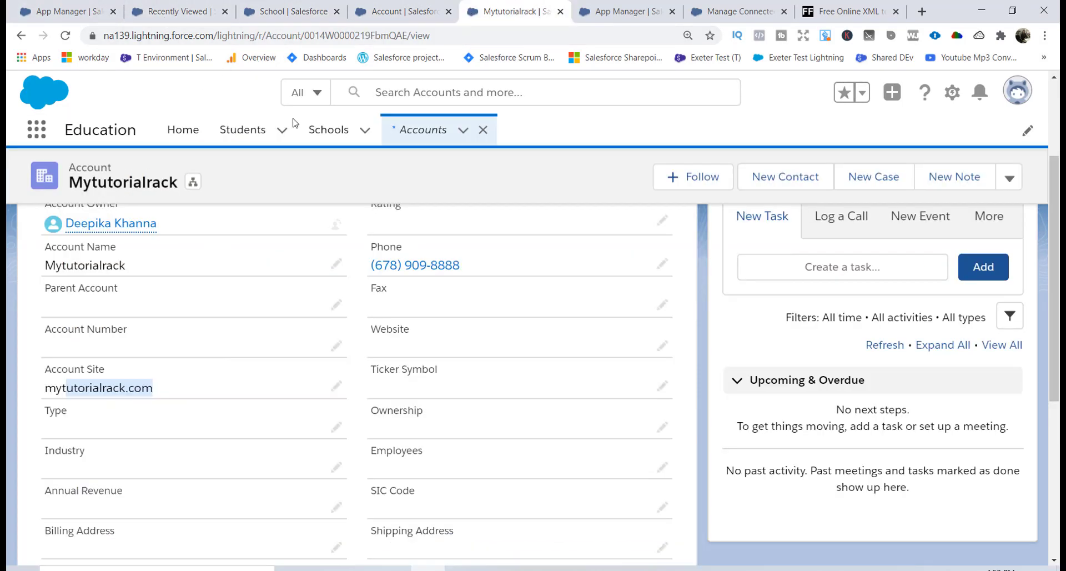
Open Frisco High School from the Schools Recently Viewed list
left_click(328, 130)
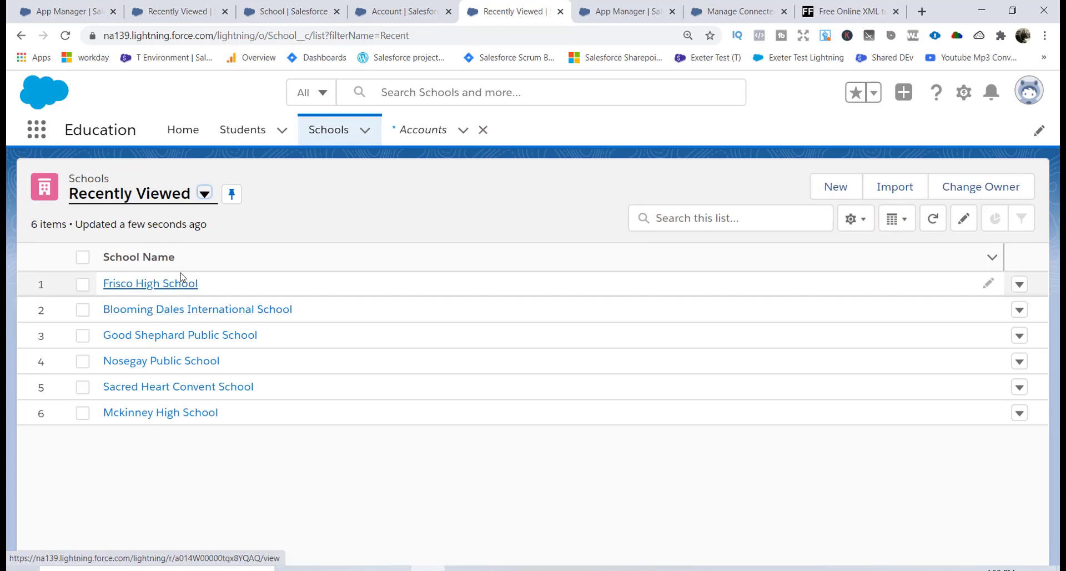
left_click(149, 284)
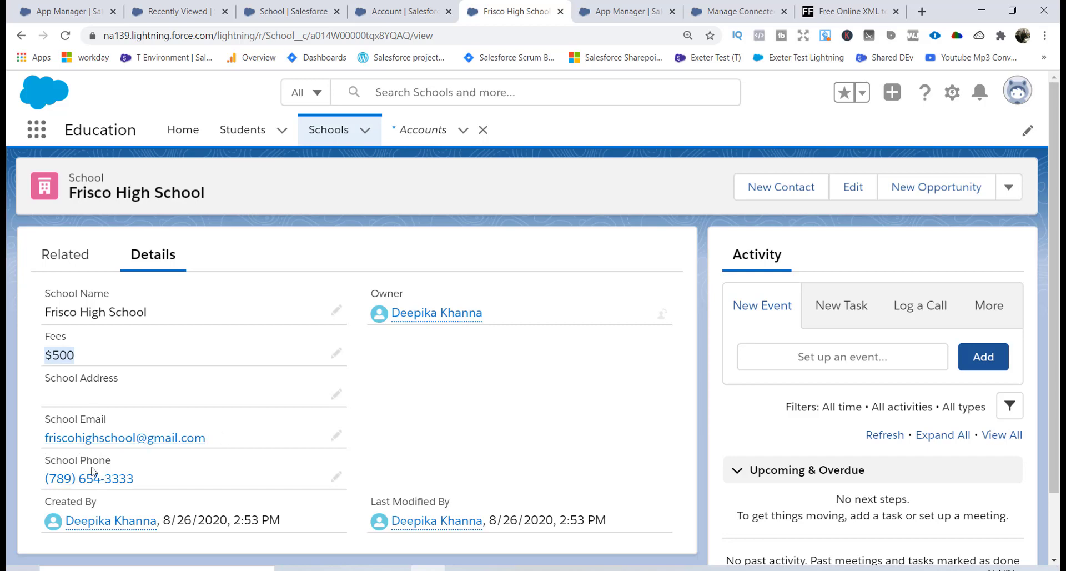
mouse_move(294, 335)
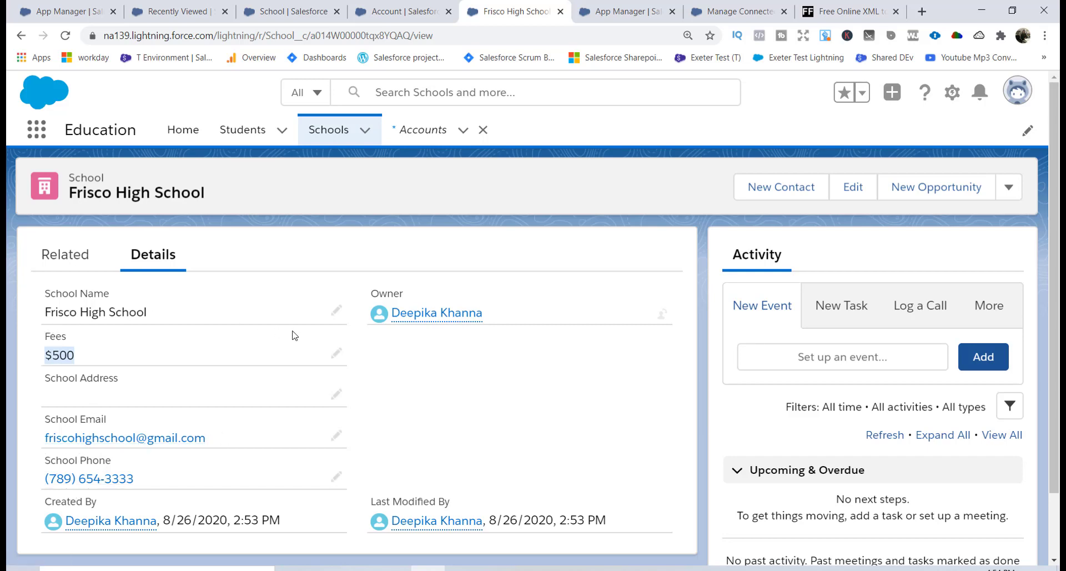